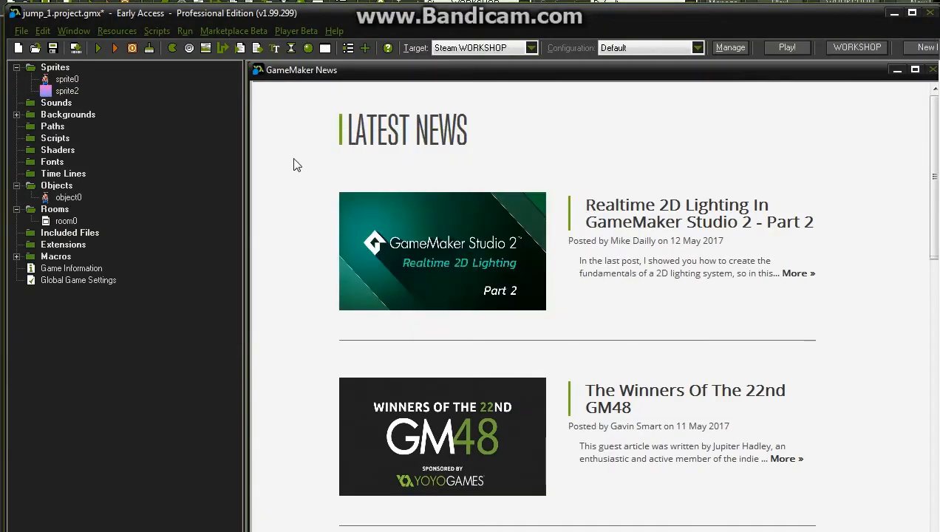
pyautogui.moveTo(234, 156)
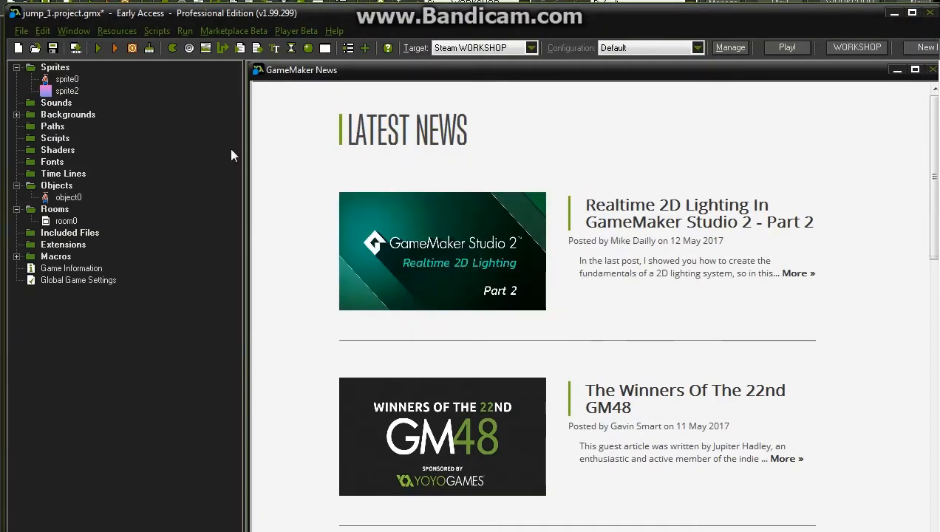
# Select sprite2 in the resource tree and open its Sprite Properties window.
pyautogui.click(68, 91)
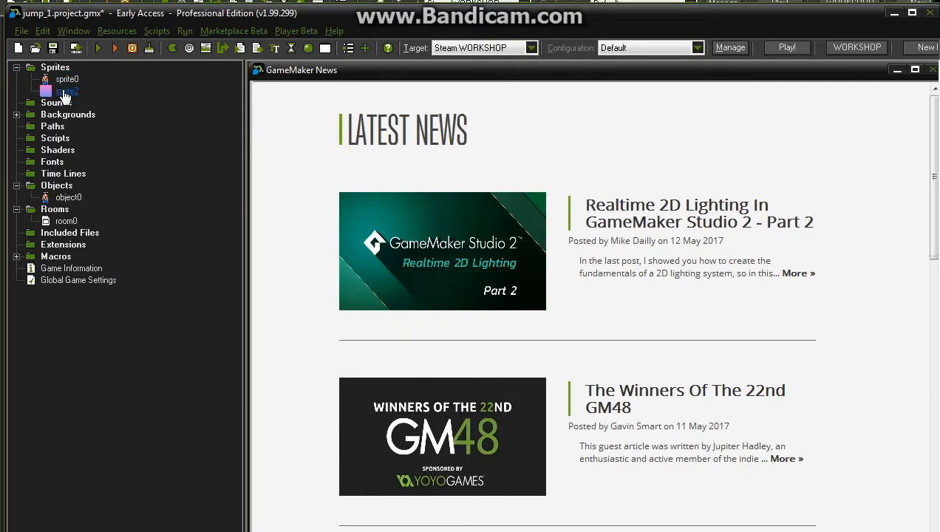
pyautogui.click(66, 90)
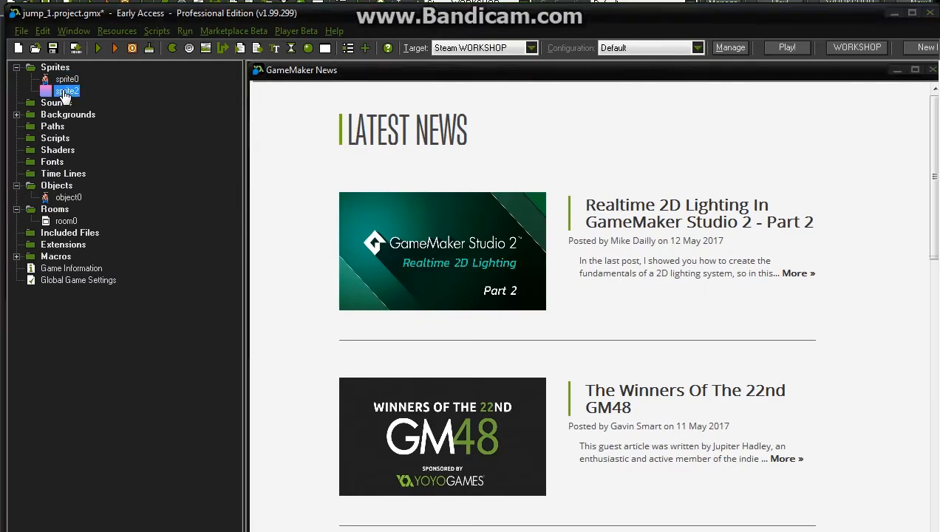
pyautogui.doubleClick(65, 91)
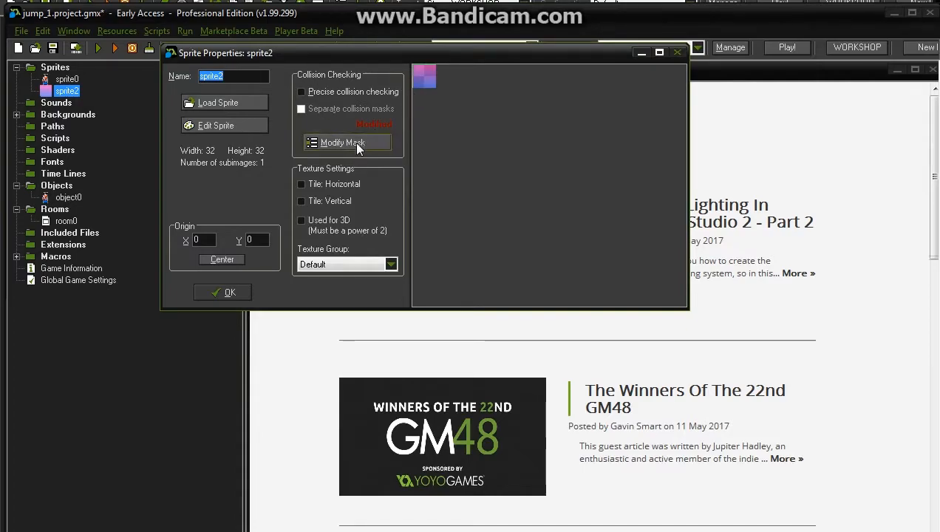
# In sprite2's Modify Mask settings, switch the bounding box to Automatic.
pyautogui.click(343, 142)
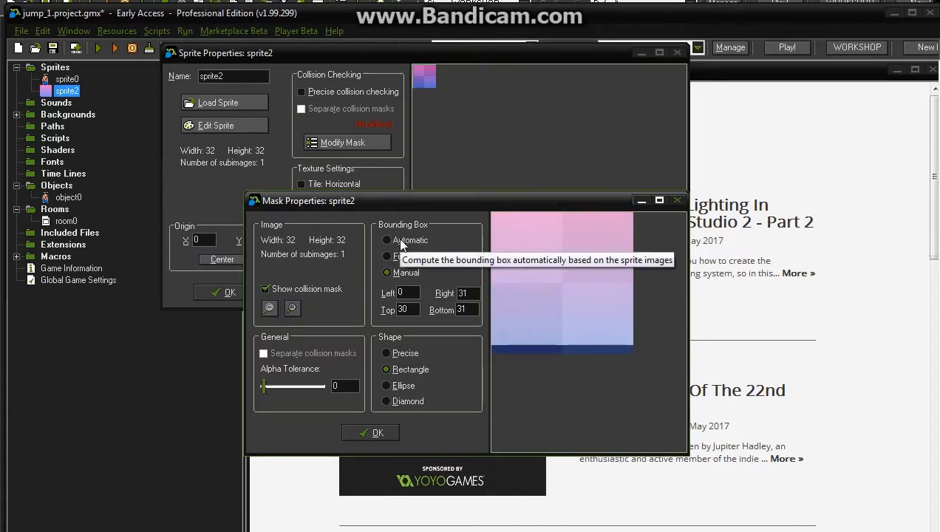
pyautogui.click(386, 240)
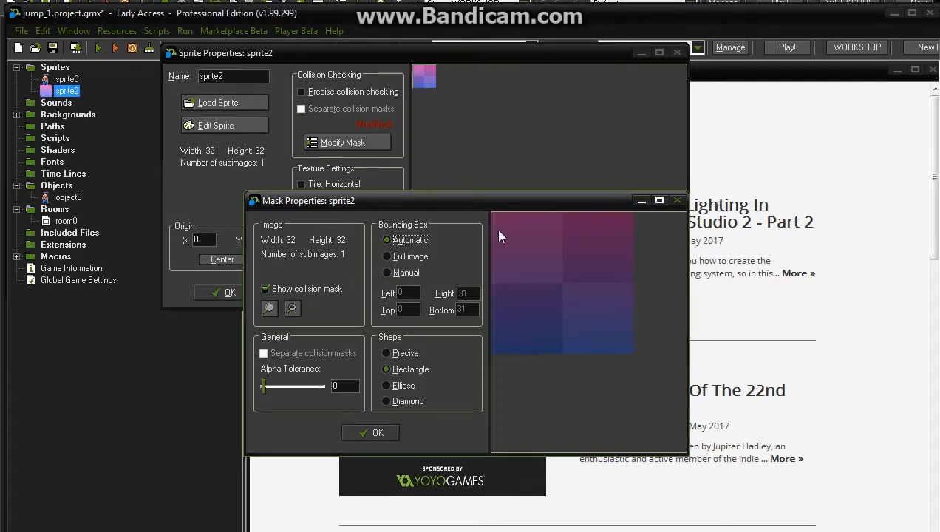
pyautogui.moveTo(568, 227)
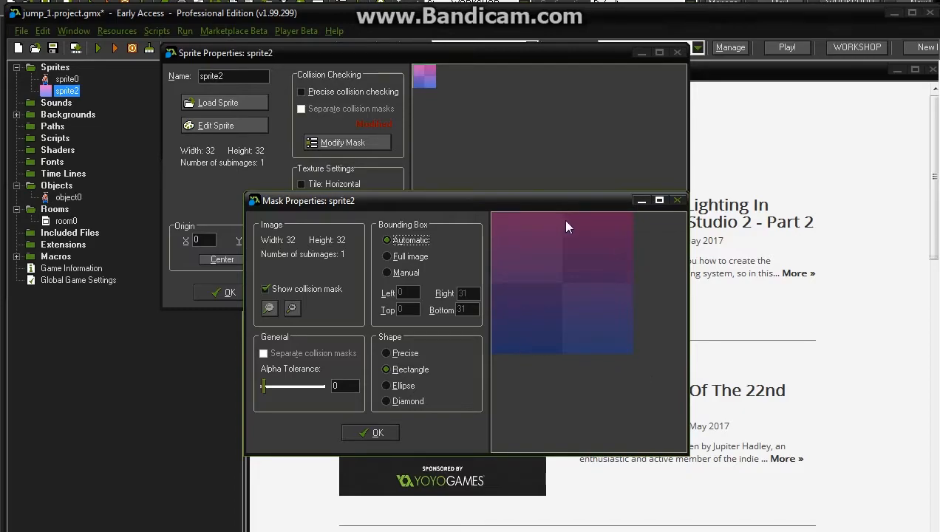
pyautogui.moveTo(417, 269)
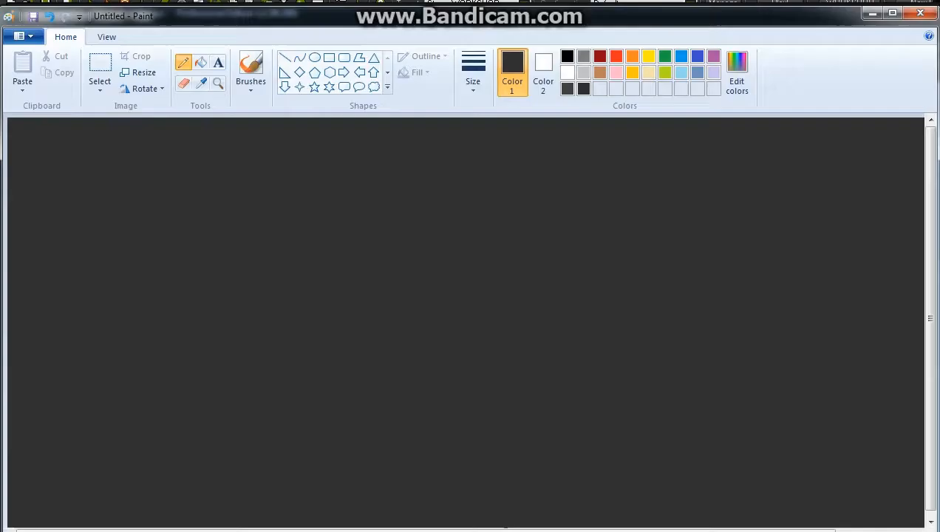
# Draw in red a 3D box platform with a small stick figure standing on it.
pyautogui.click(616, 56)
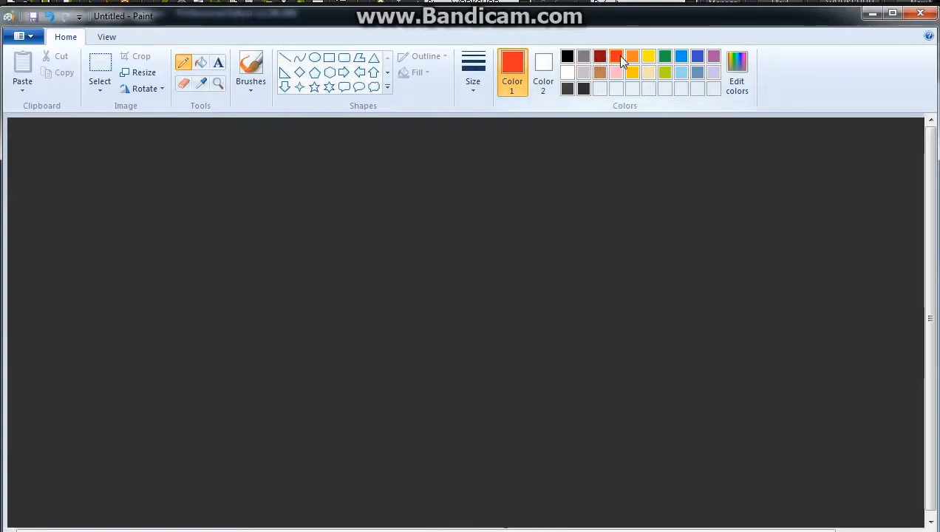
pyautogui.moveTo(273, 288); pyautogui.dragTo(322, 328)
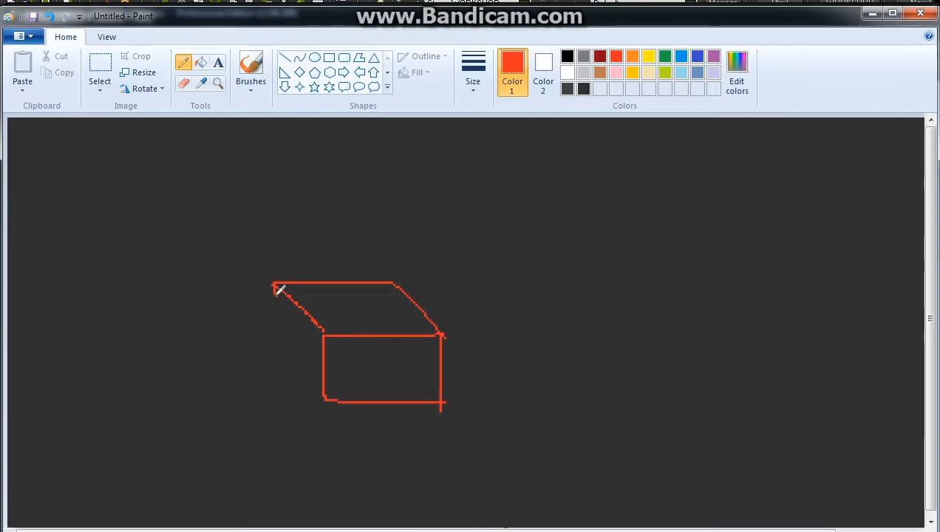
pyautogui.moveTo(275, 287); pyautogui.dragTo(322, 397)
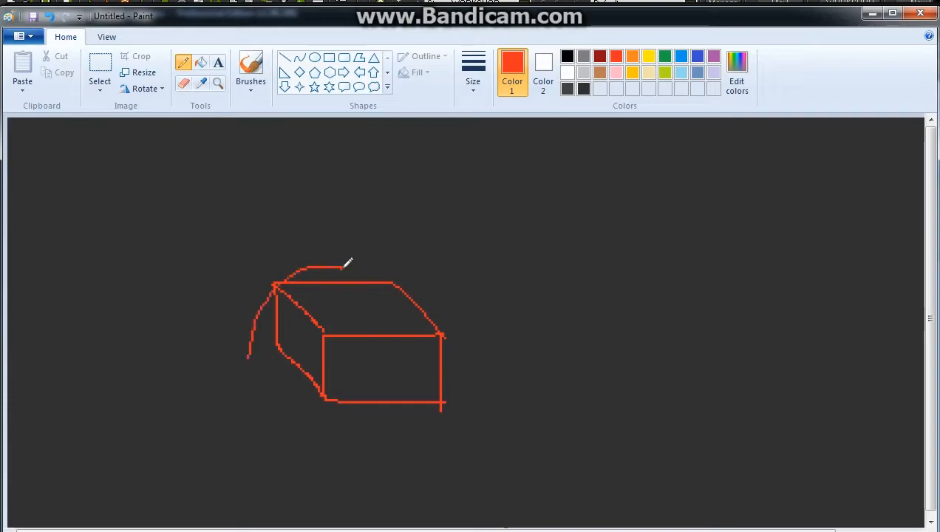
pyautogui.moveTo(362, 266); pyautogui.dragTo(377, 318)
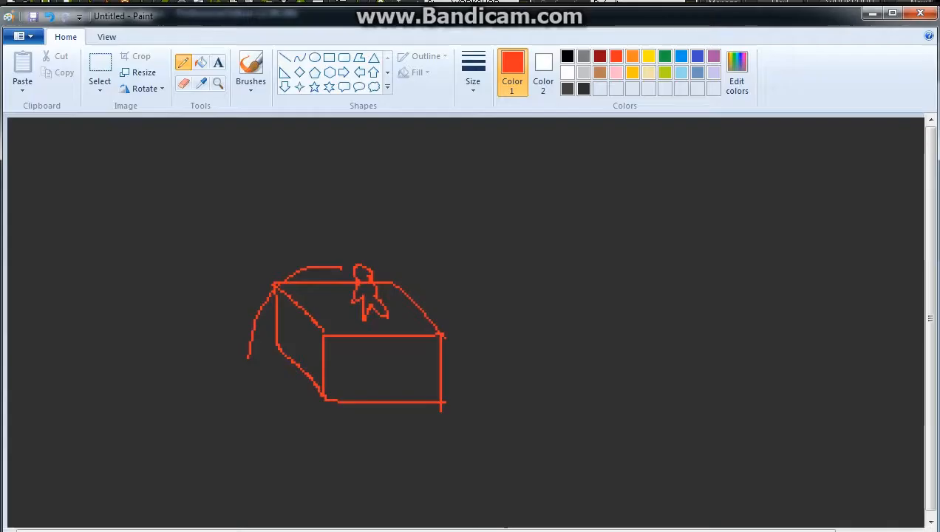
pyautogui.moveTo(532, 273)
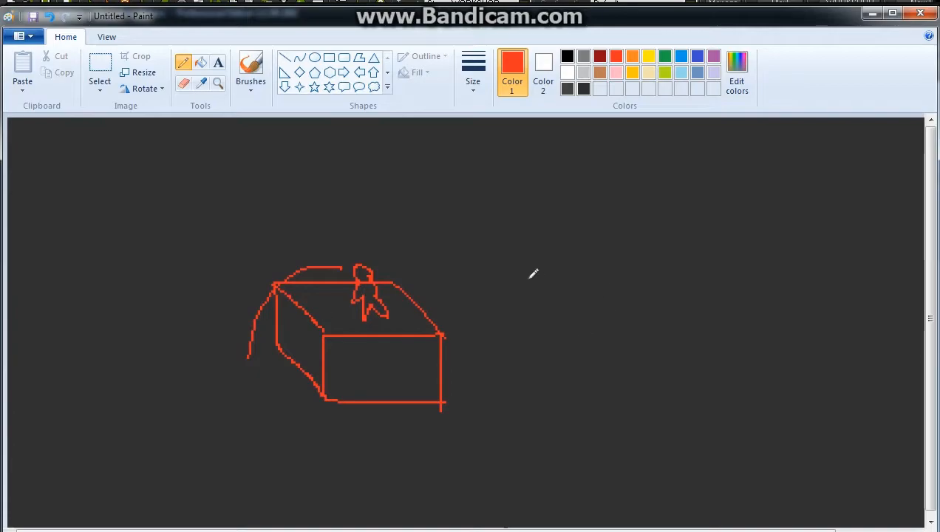
# Draw a left-pointing arrow extended into a ledge shape right of the box.
pyautogui.moveTo(654, 263); pyautogui.dragTo(508, 265)
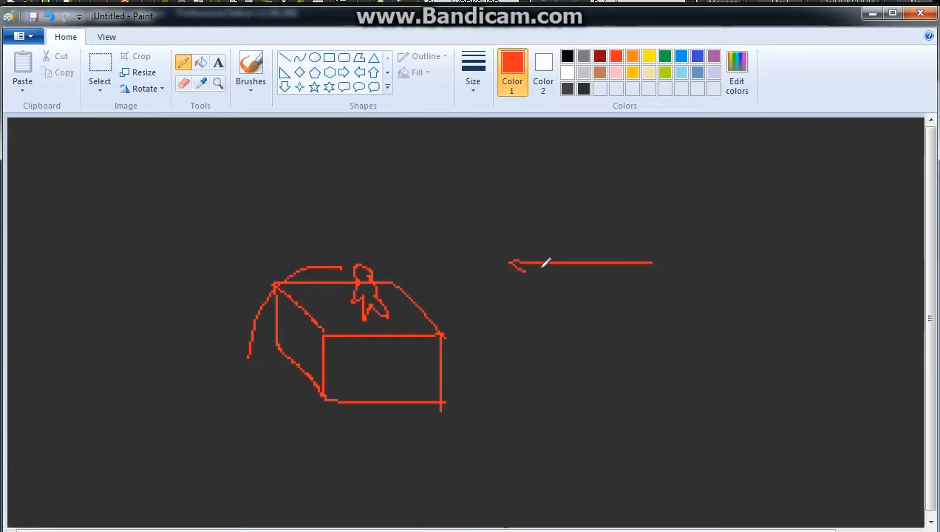
pyautogui.moveTo(651, 263); pyautogui.dragTo(668, 298)
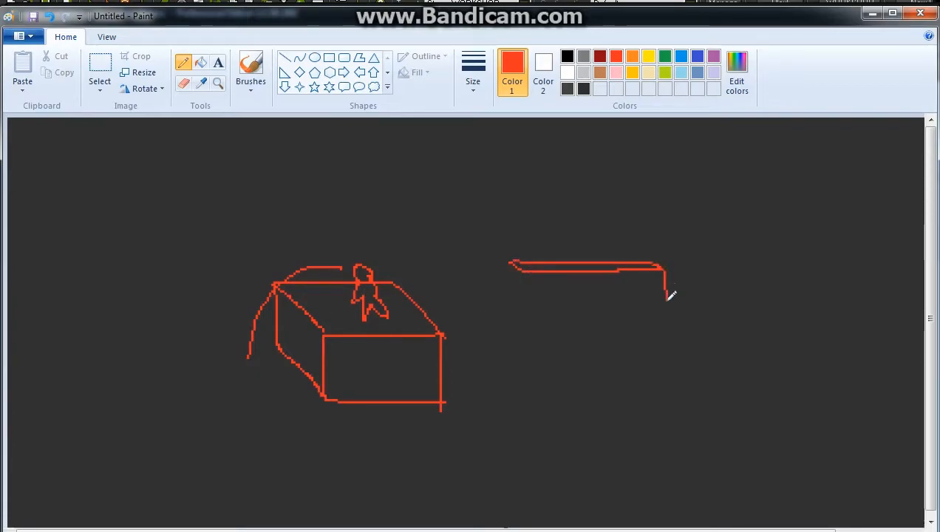
pyautogui.moveTo(668, 288); pyautogui.dragTo(530, 332)
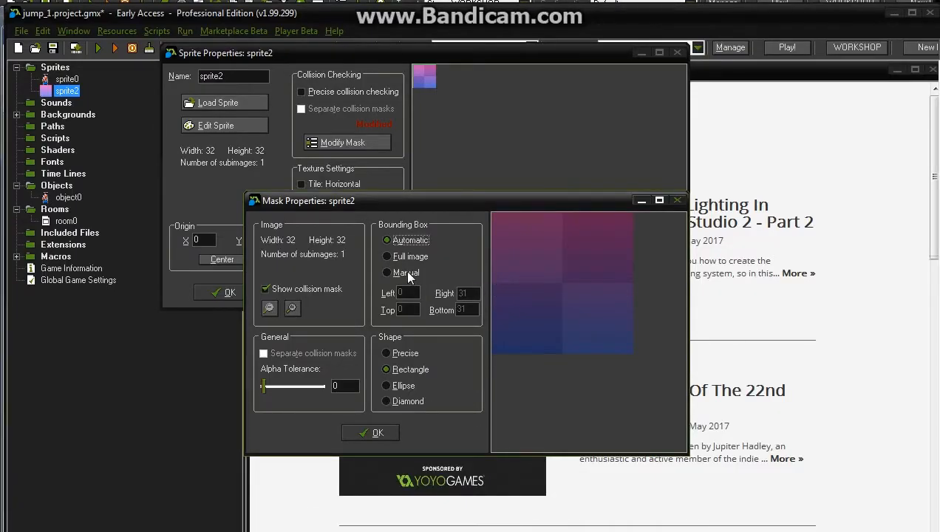
# Set sprite2's mask to a manual box Left 0, Top 30, Right 31, Bottom 31 and confirm.
pyautogui.click(386, 272)
pyautogui.write('30')
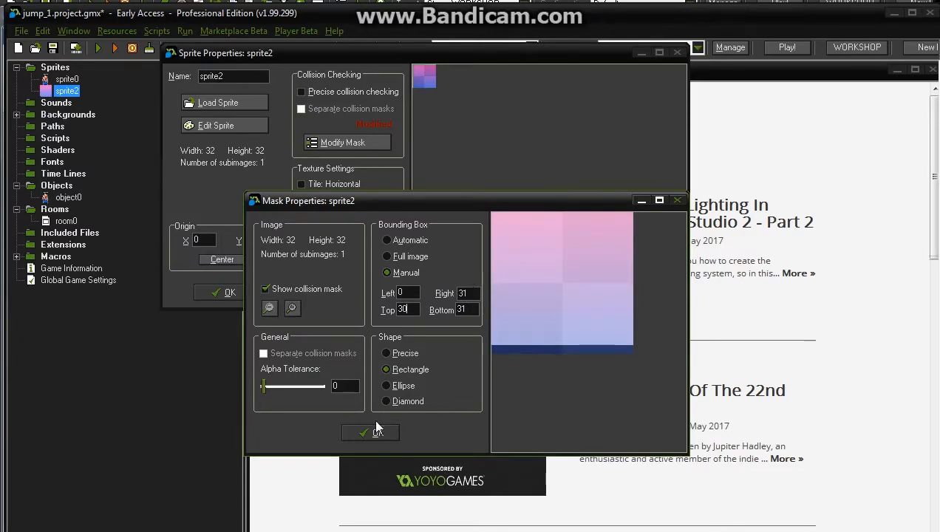
pyautogui.click(369, 431)
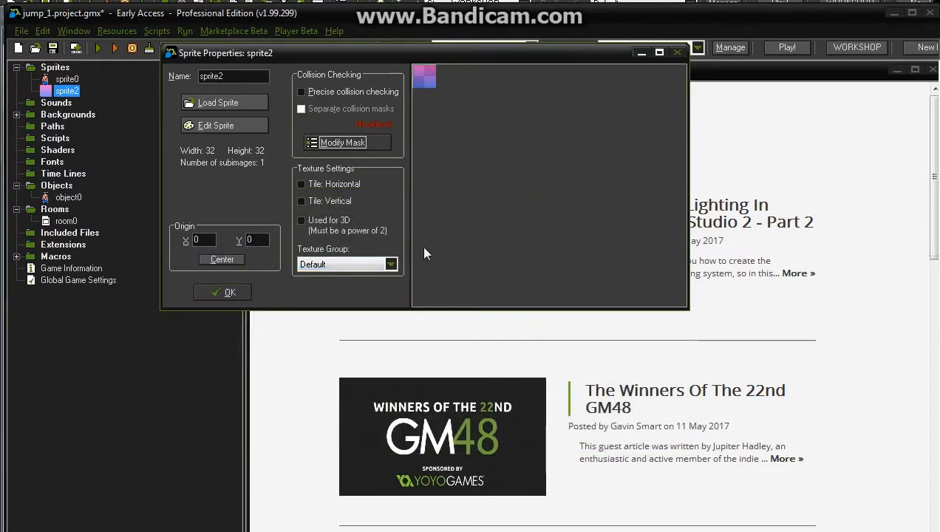
pyautogui.moveTo(242, 259)
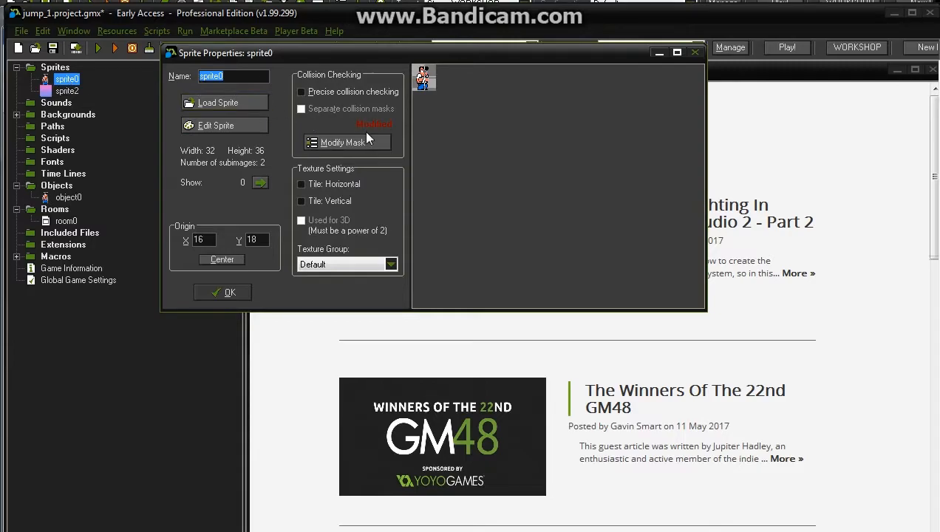
# Check sprite0's manual mask box (5,31 to 20,34) zoomed in and accept it.
pyautogui.click(343, 142)
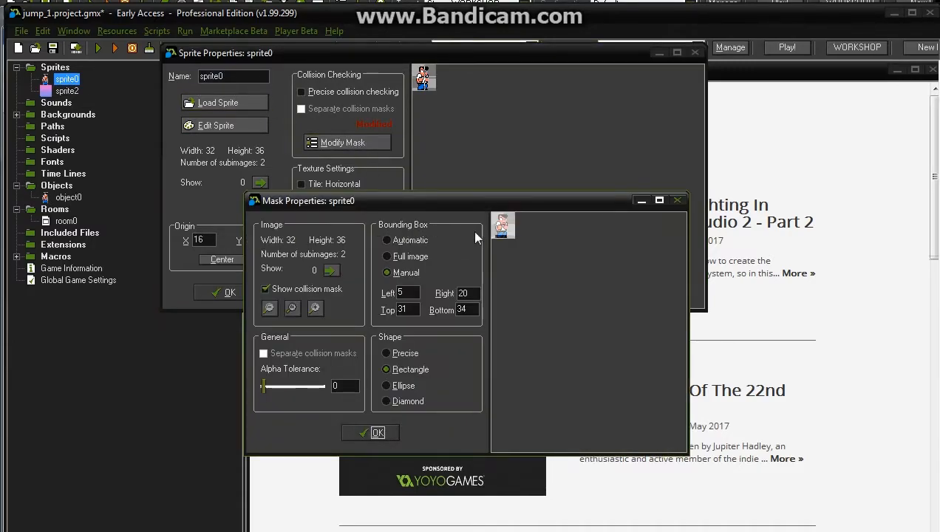
pyautogui.click(315, 309)
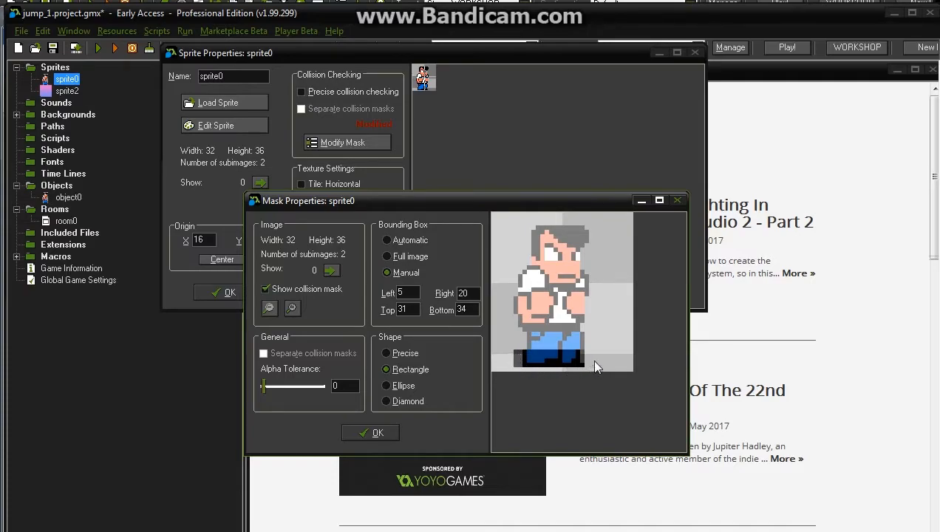
pyautogui.moveTo(520, 371)
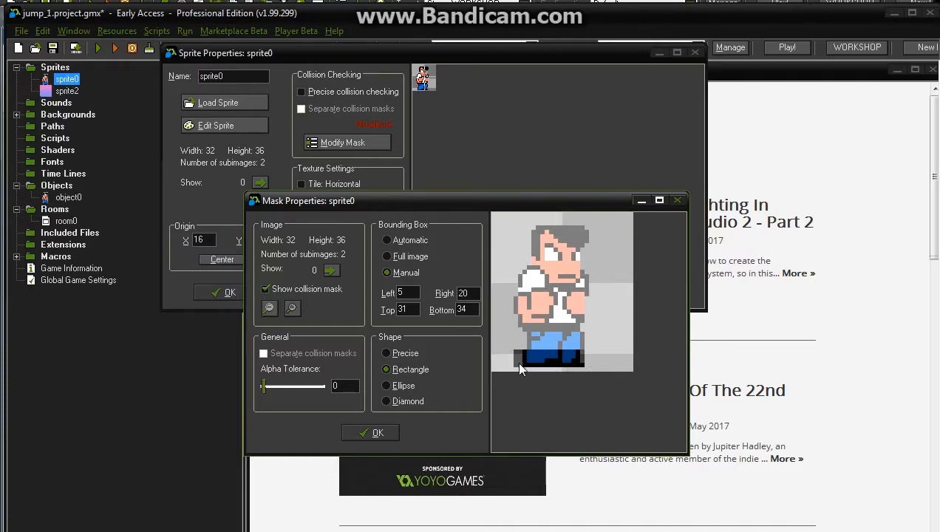
pyautogui.moveTo(523, 360)
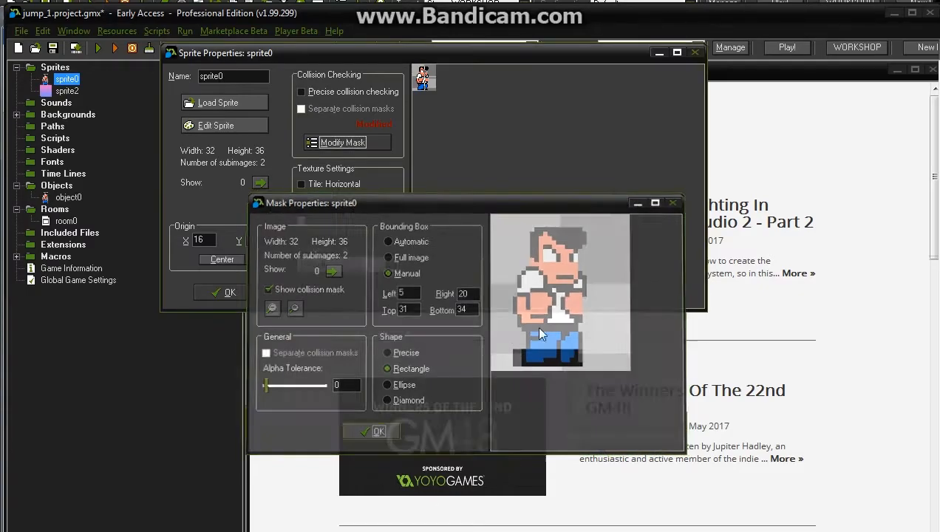
pyautogui.click(379, 431)
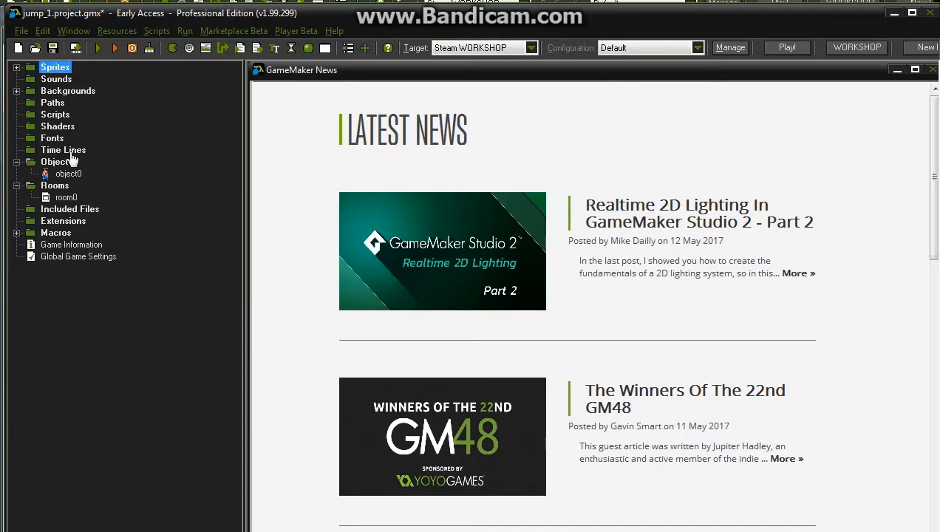
# Open object0's properties and bring up its Step event actions.
pyautogui.click(68, 175)
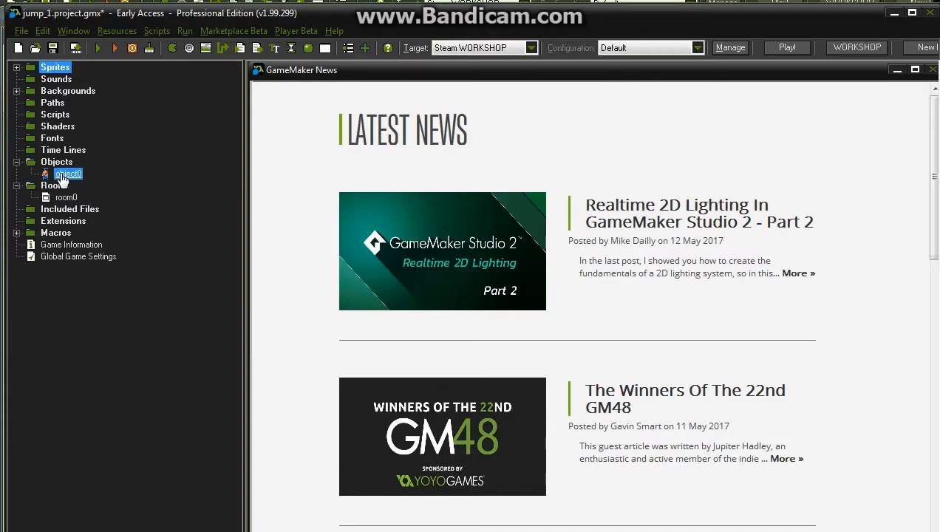
pyautogui.doubleClick(68, 173)
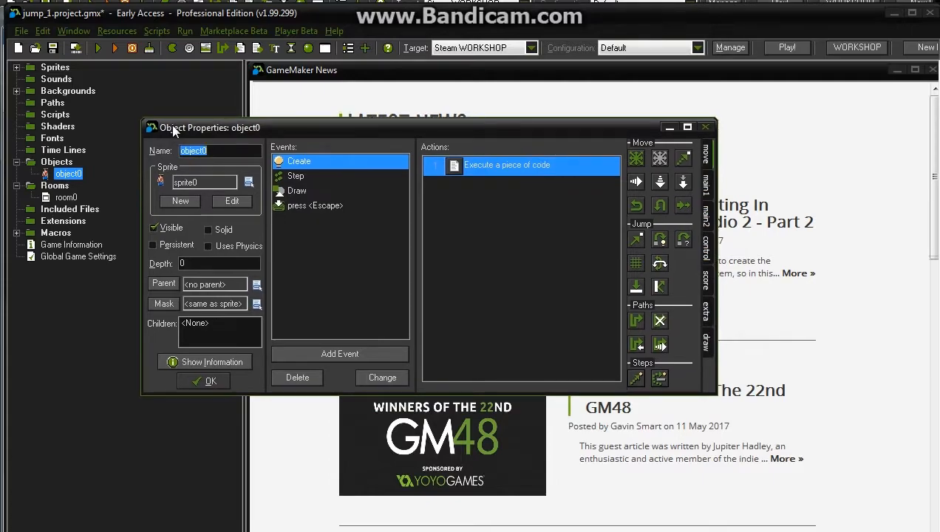
pyautogui.moveTo(210, 172)
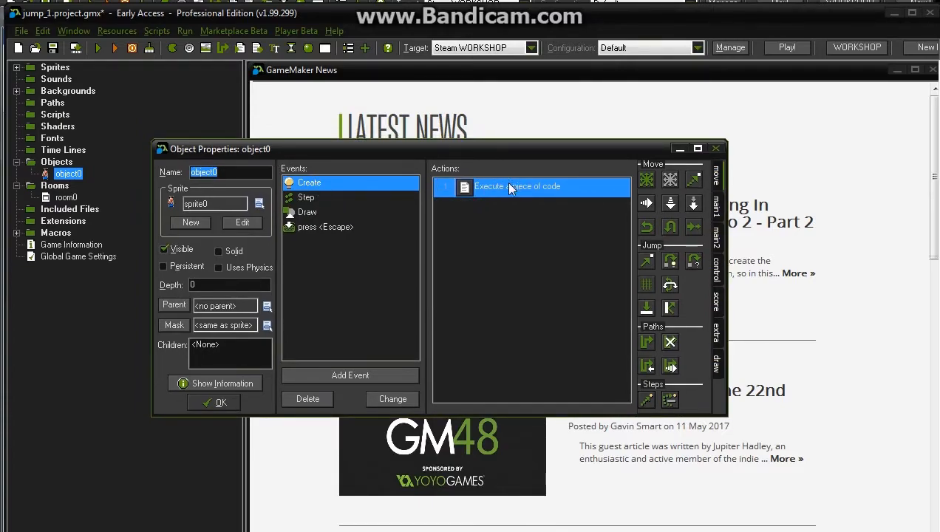
pyautogui.doubleClick(517, 186)
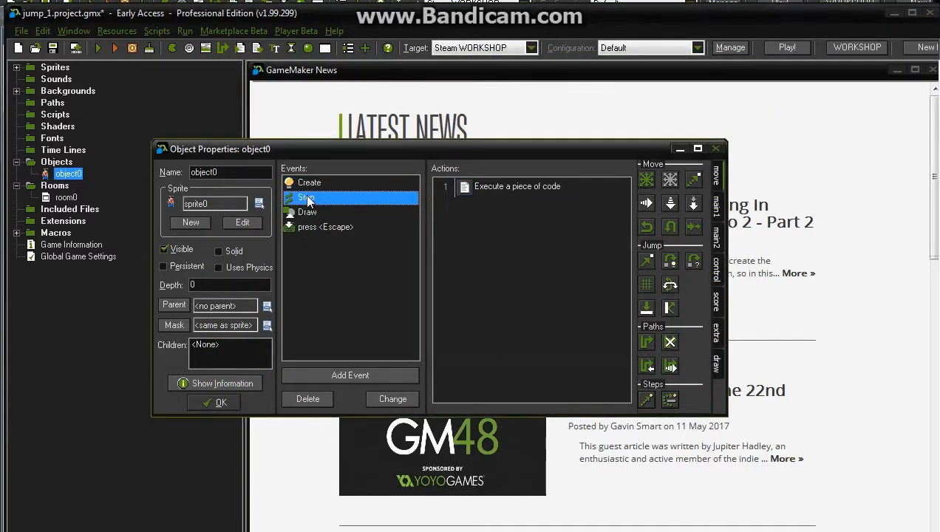
pyautogui.doubleClick(517, 186)
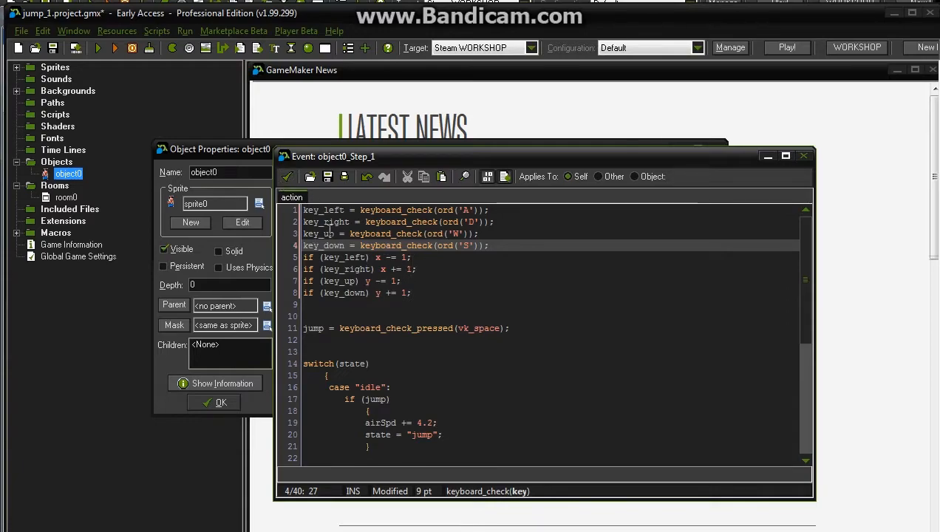
pyautogui.moveTo(304, 210); pyautogui.dragTo(411, 293)
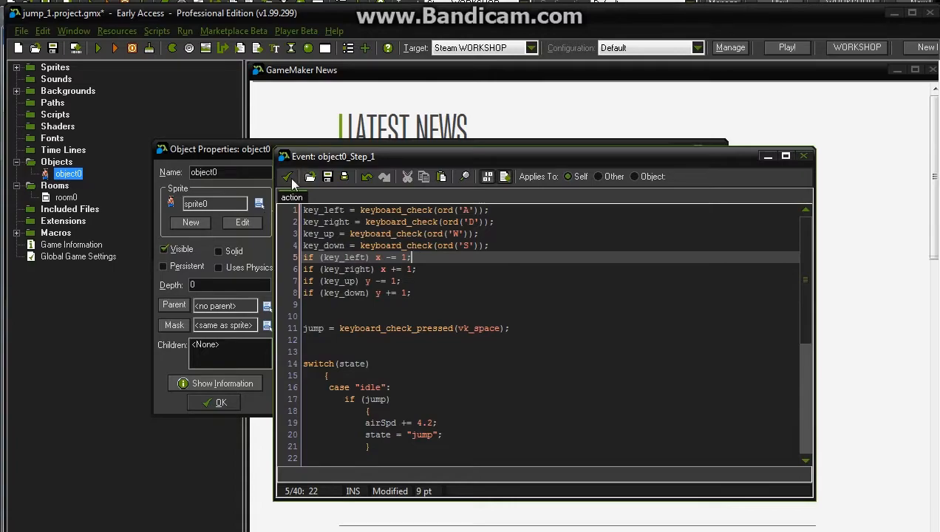
pyautogui.click(286, 178)
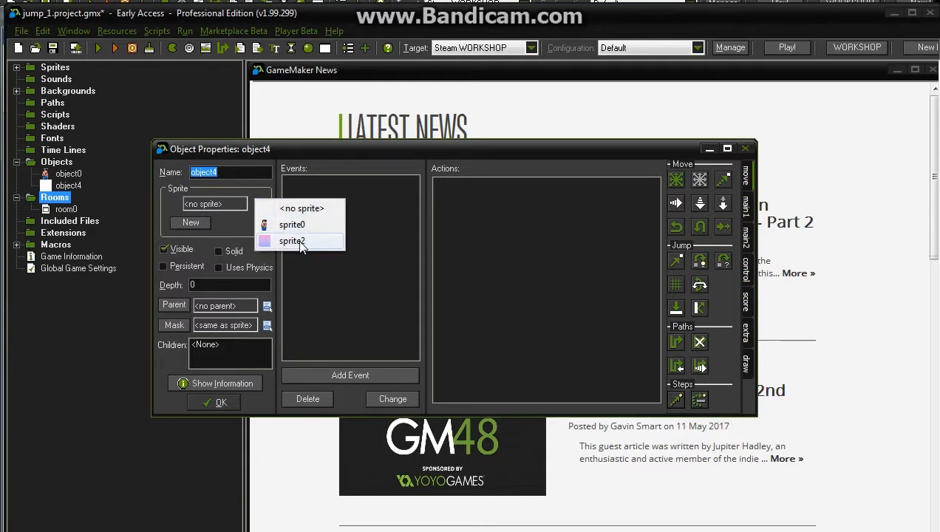
# Assign sprite2 to object4 and add a Create event with an Execute Code action.
pyautogui.click(291, 241)
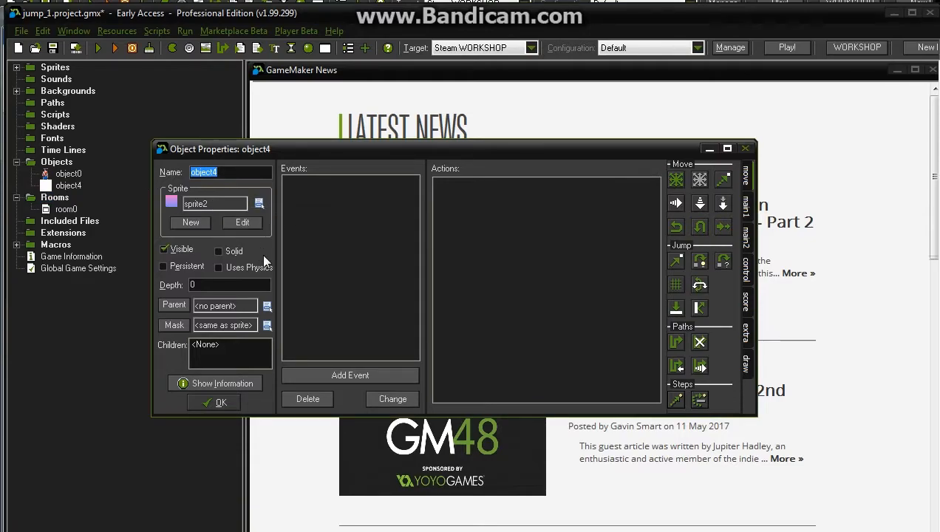
pyautogui.click(349, 376)
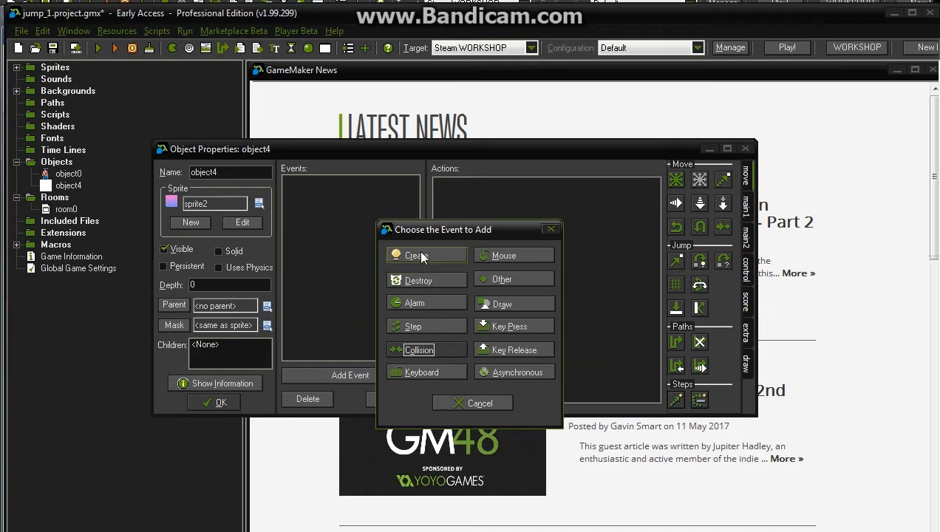
pyautogui.click(415, 255)
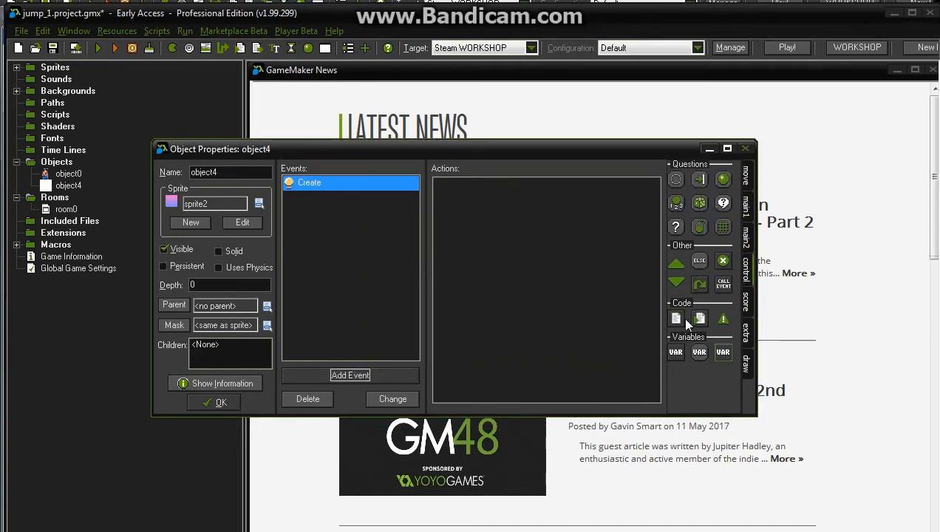
pyautogui.click(675, 318)
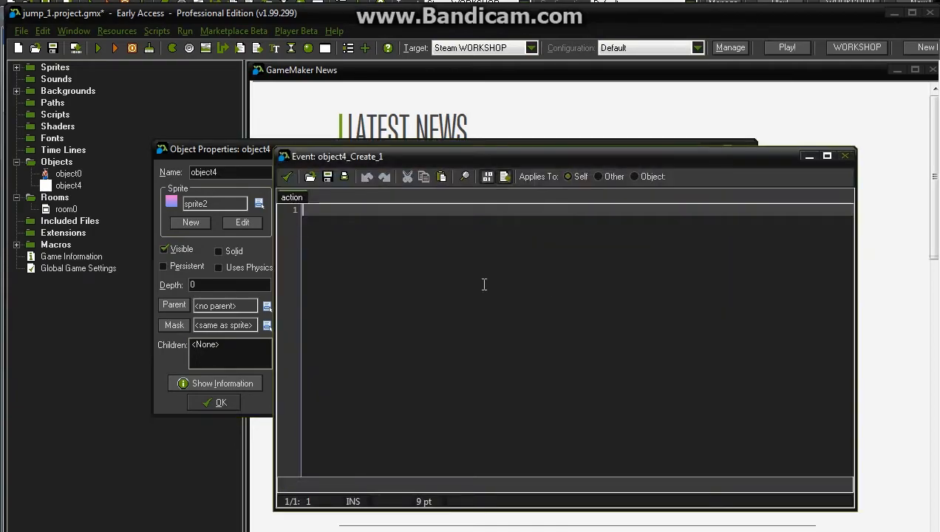
# Enter the Create code z = -44; and commit it.
pyautogui.write('z =')
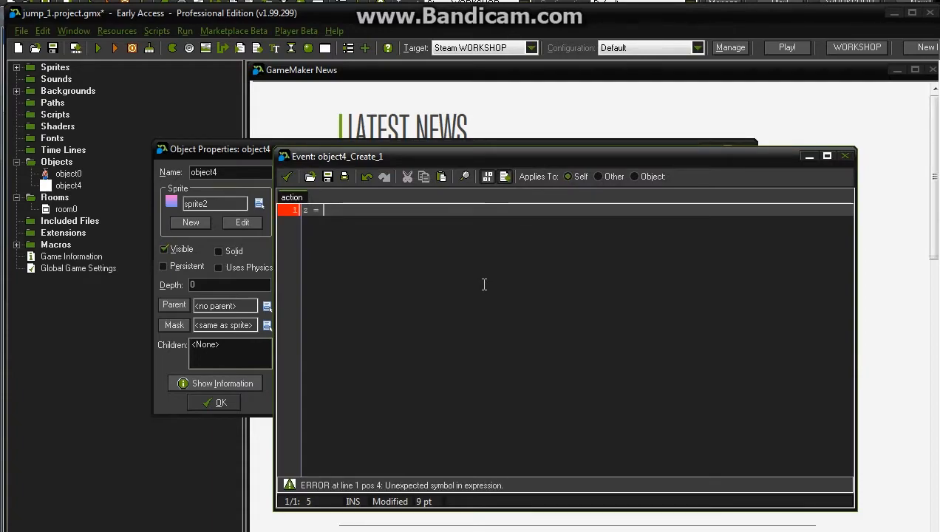
pyautogui.write('-44')
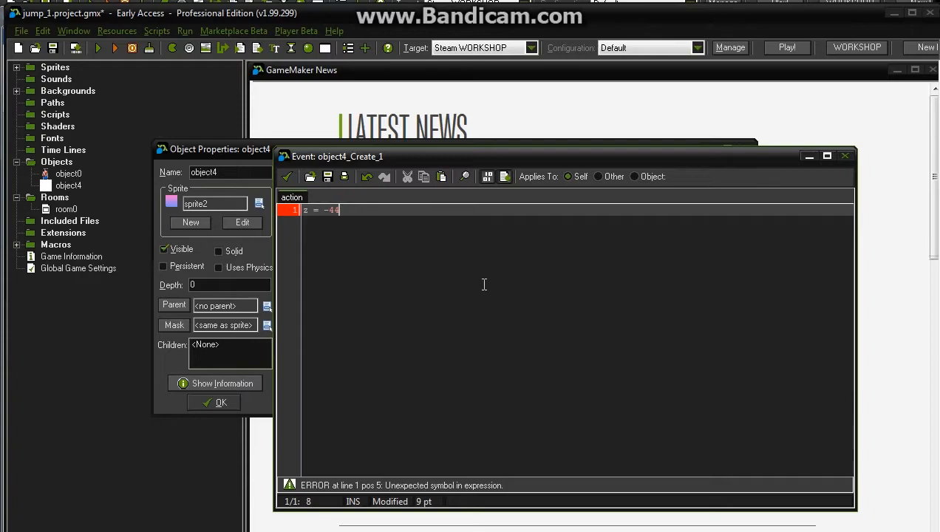
pyautogui.write(';')
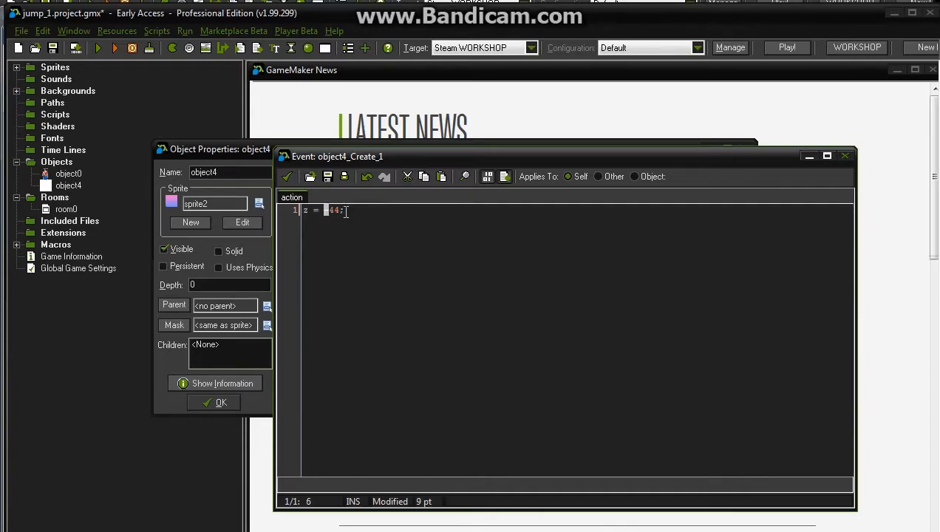
pyautogui.press('Backspace')
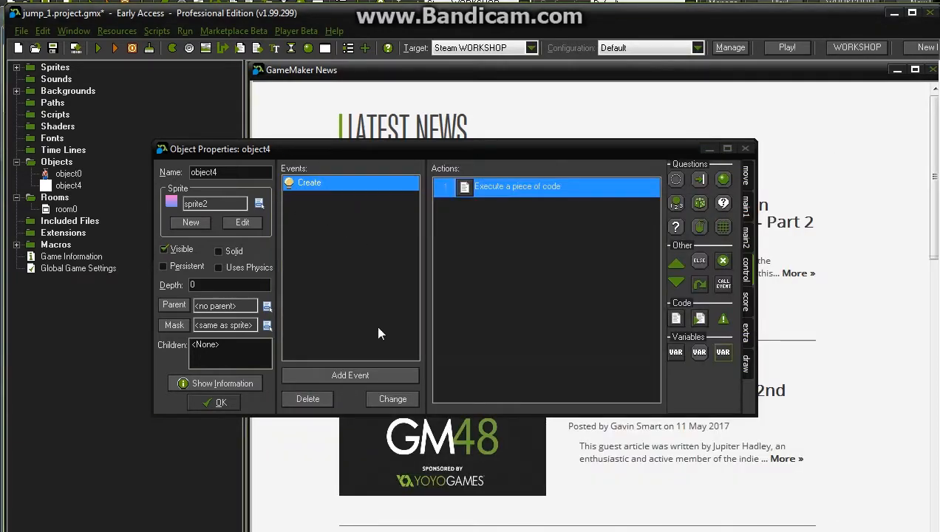
pyautogui.moveTo(334, 305)
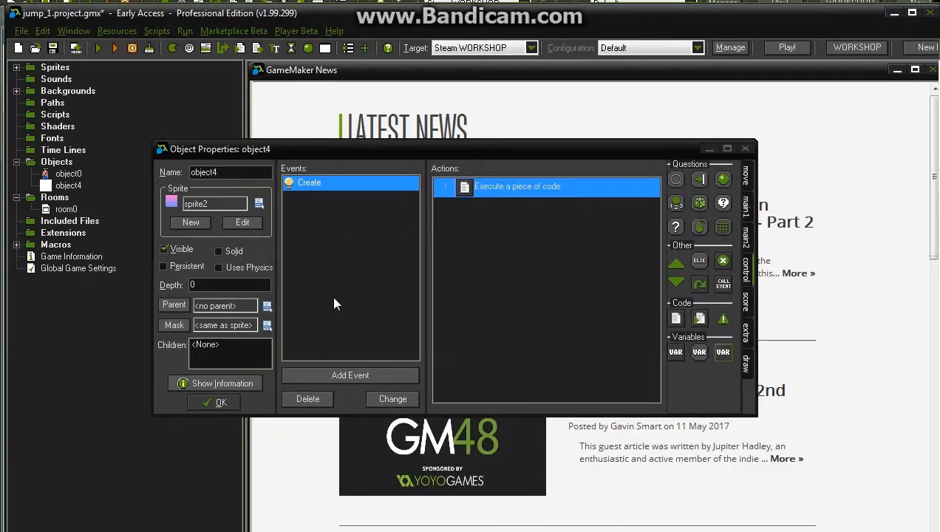
pyautogui.moveTo(349, 294)
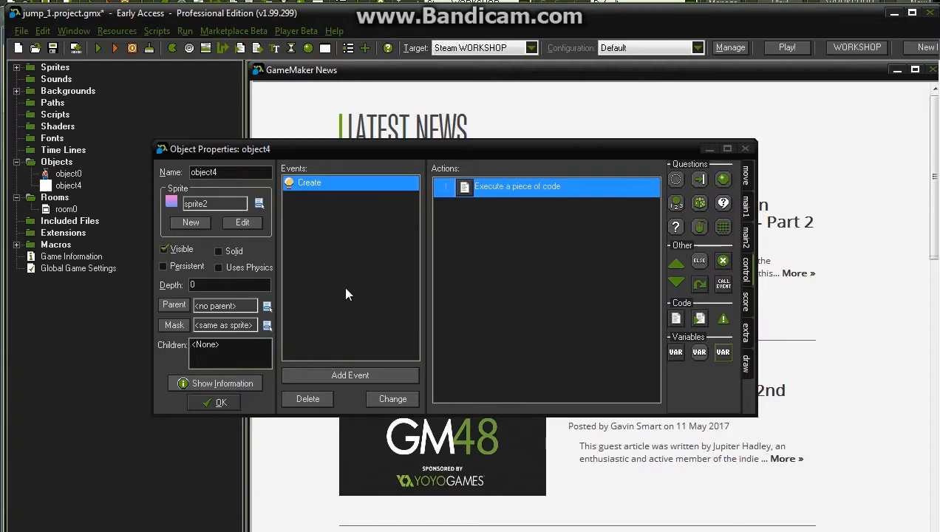
# Add a collision-with-object0 event to object4 and start an Execute Code action for it.
pyautogui.click(349, 375)
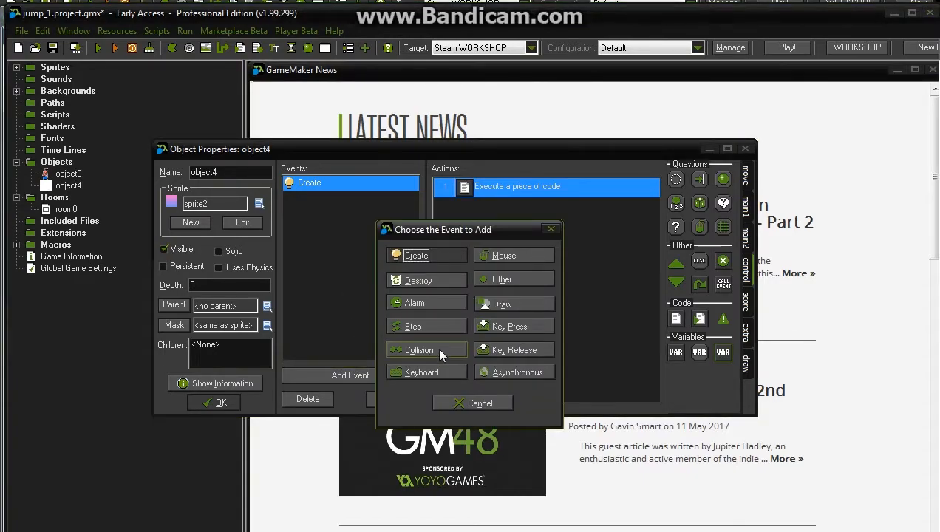
pyautogui.click(419, 348)
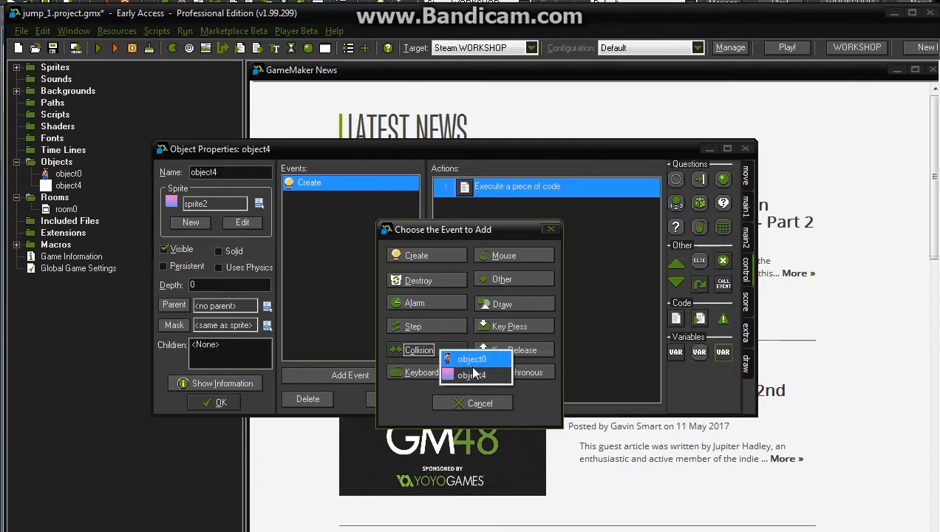
pyautogui.click(473, 359)
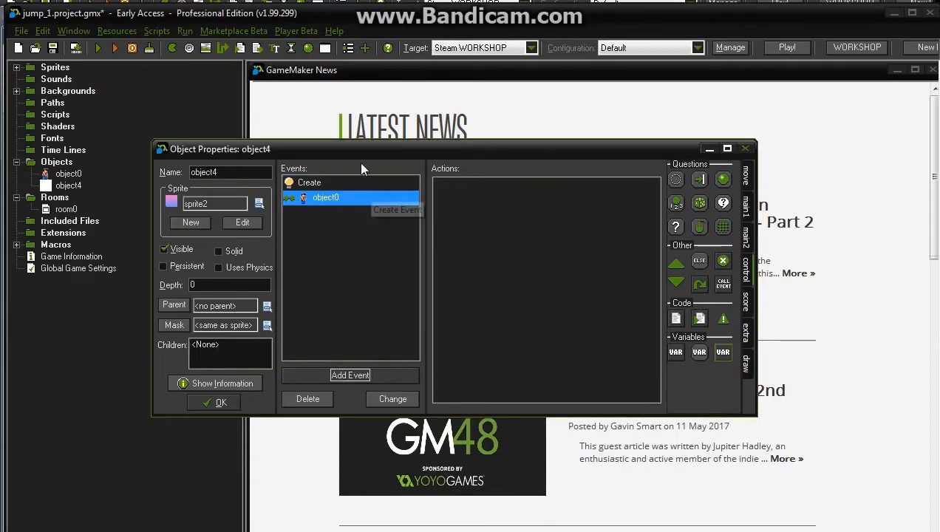
pyautogui.click(349, 376)
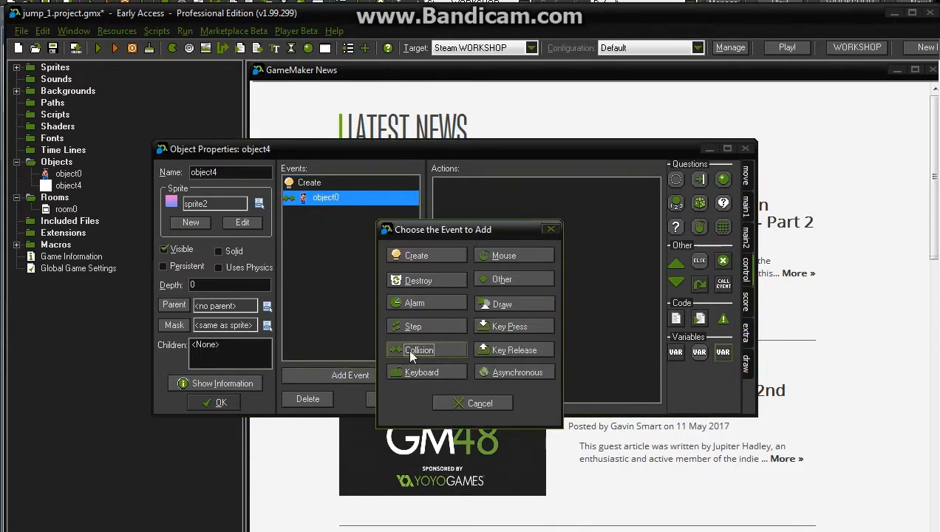
pyautogui.click(479, 402)
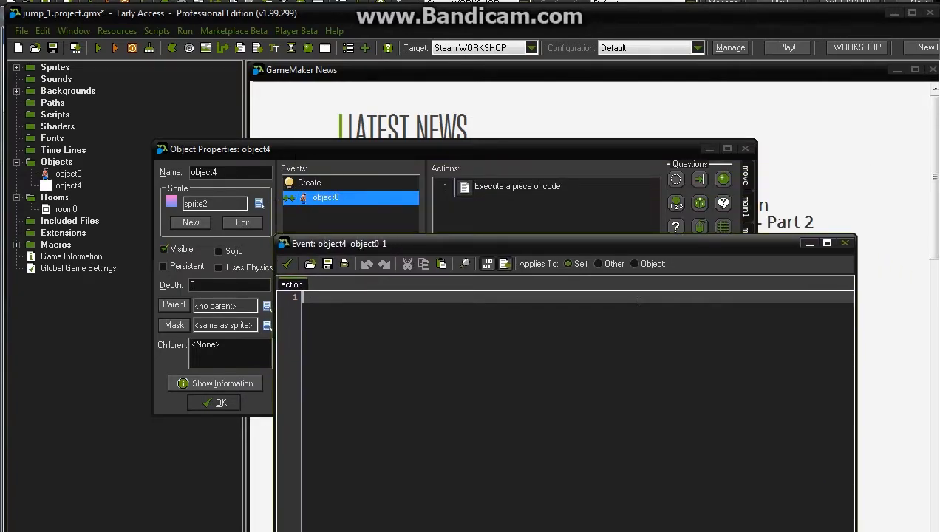
# Write the collision code if (other.z < 2) { other.zfloor = 2; }.
pyautogui.write('if')
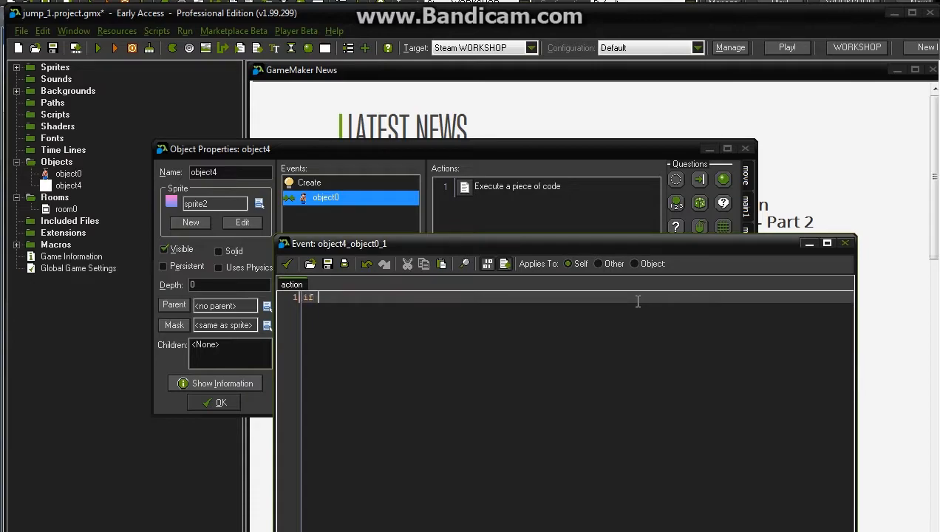
pyautogui.write('(other.')
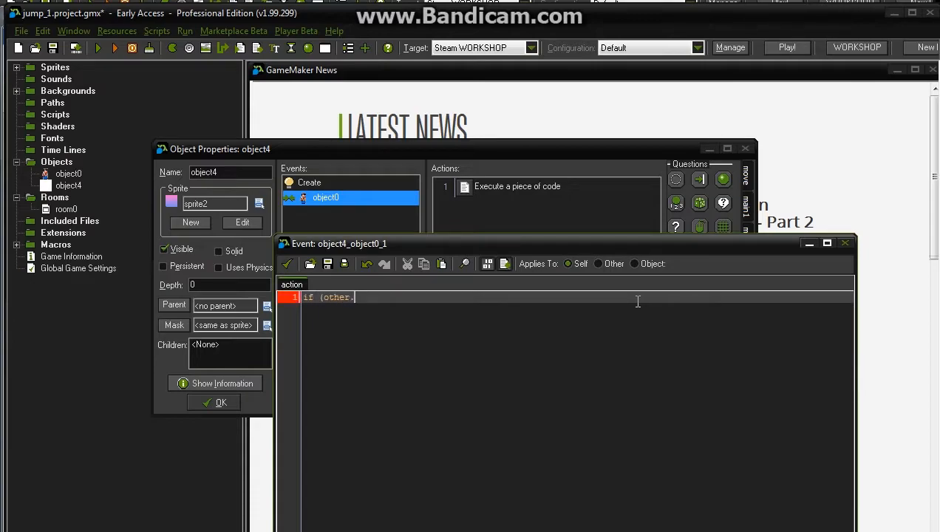
pyautogui.write('.z')
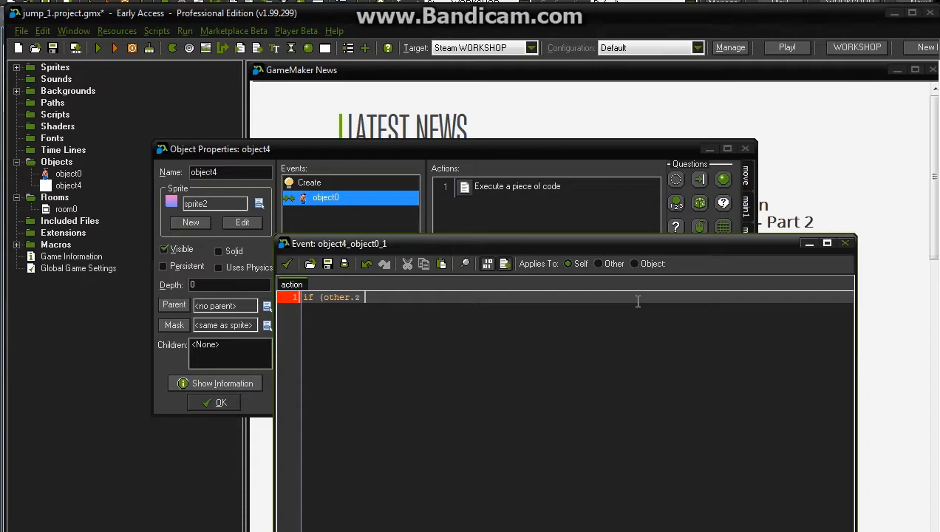
pyautogui.write('< 2')
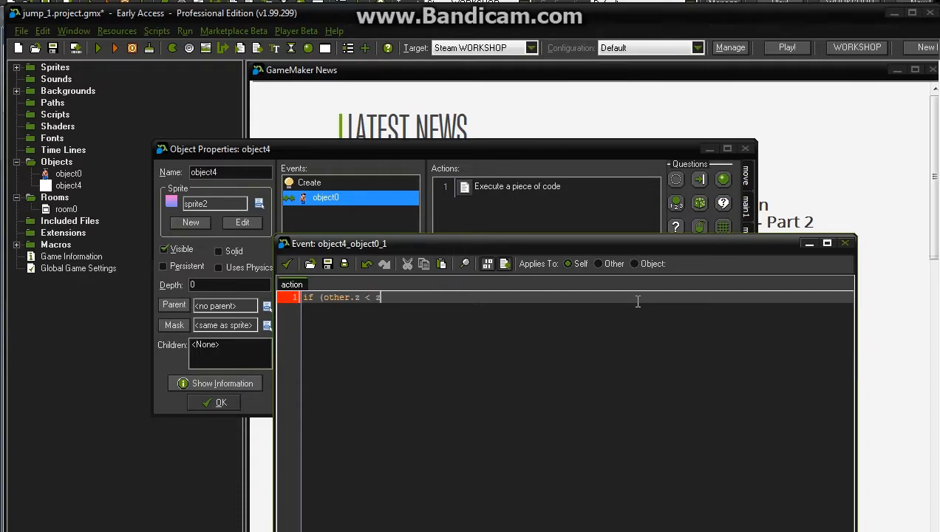
pyautogui.write(')')
pyautogui.write('}')
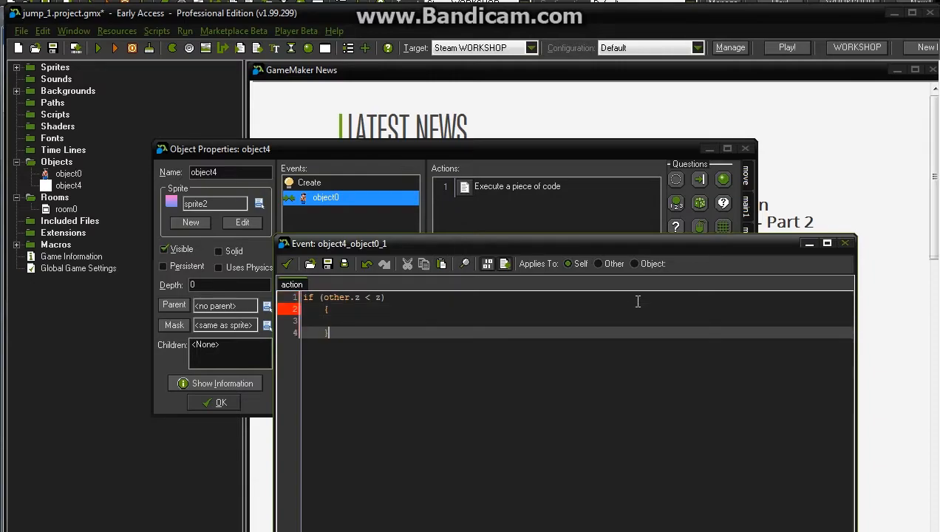
pyautogui.write('other.')
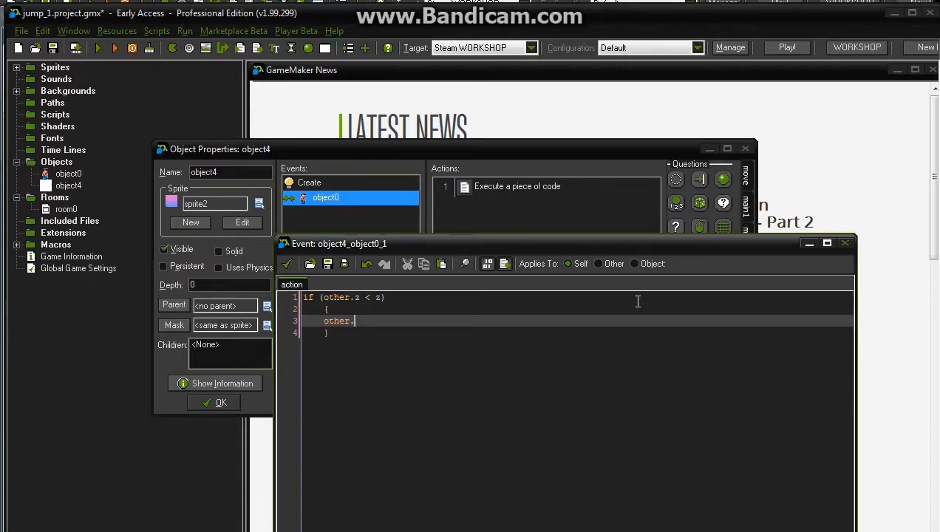
pyautogui.write('zfloor = z')
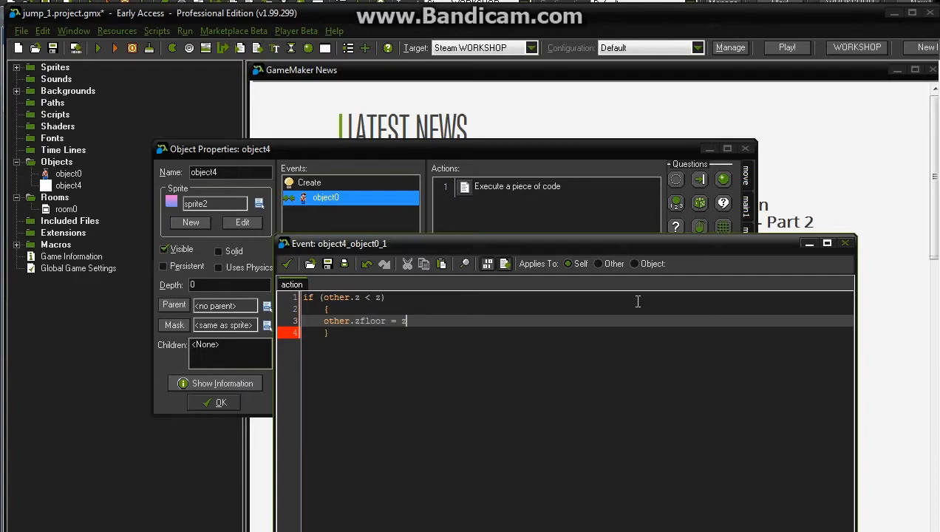
pyautogui.write(';')
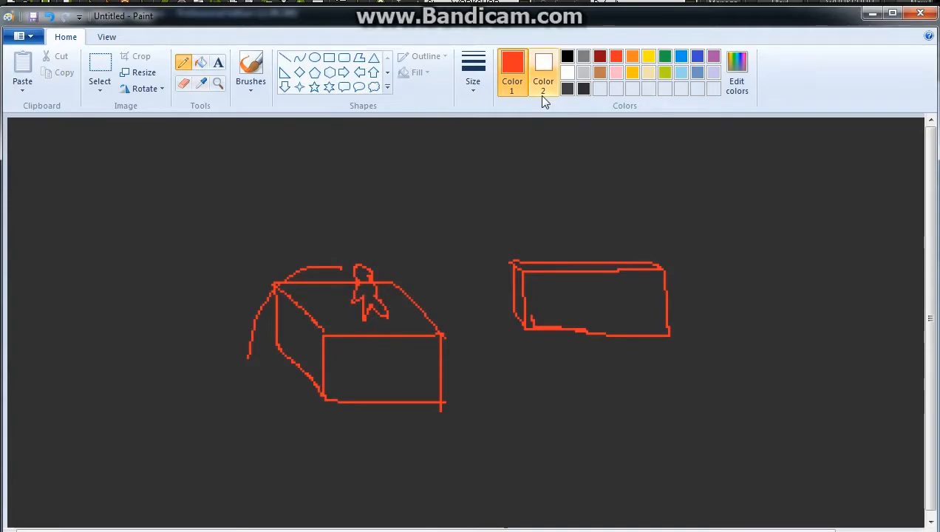
pyautogui.moveTo(328, 58)
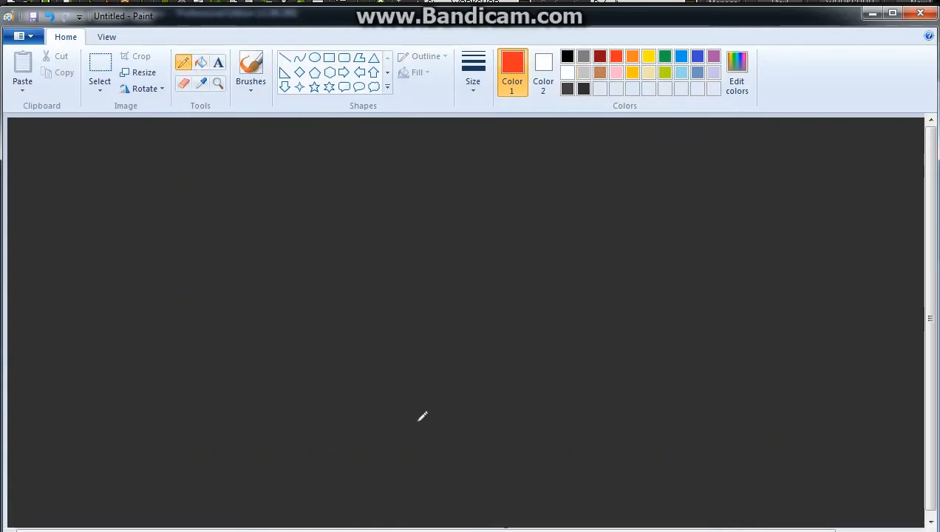
# Draw a red ground line, a yellow z = 0 label, then a red platform, player and jump arc.
pyautogui.moveTo(305, 441); pyautogui.dragTo(620, 440)
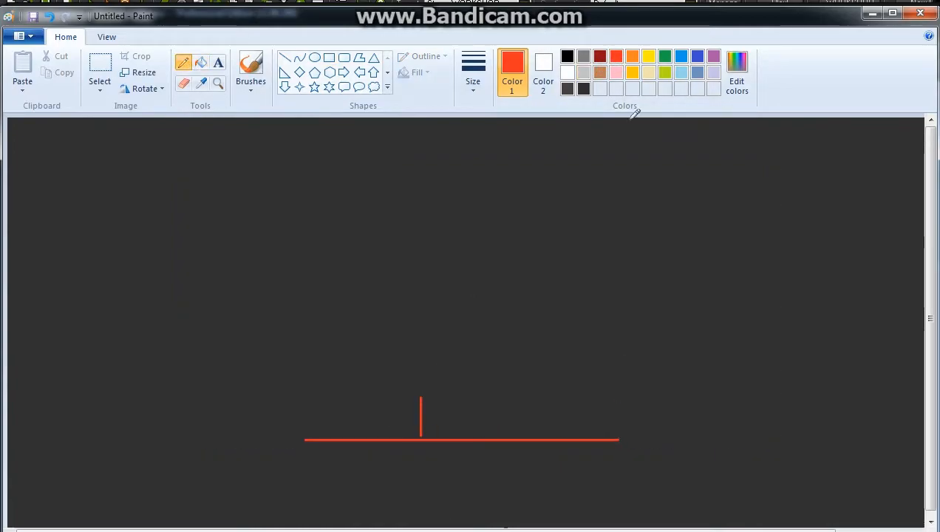
pyautogui.click(647, 56)
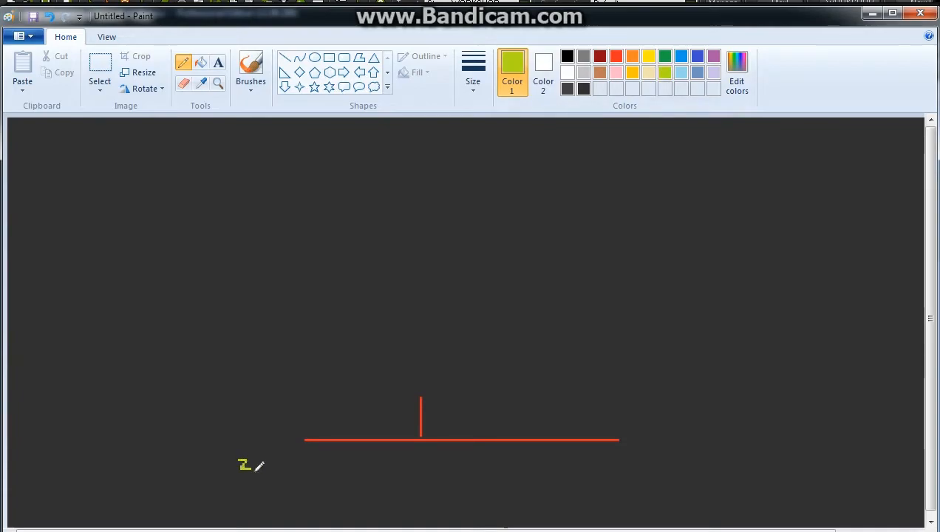
pyautogui.moveTo(244, 465); pyautogui.dragTo(288, 470)
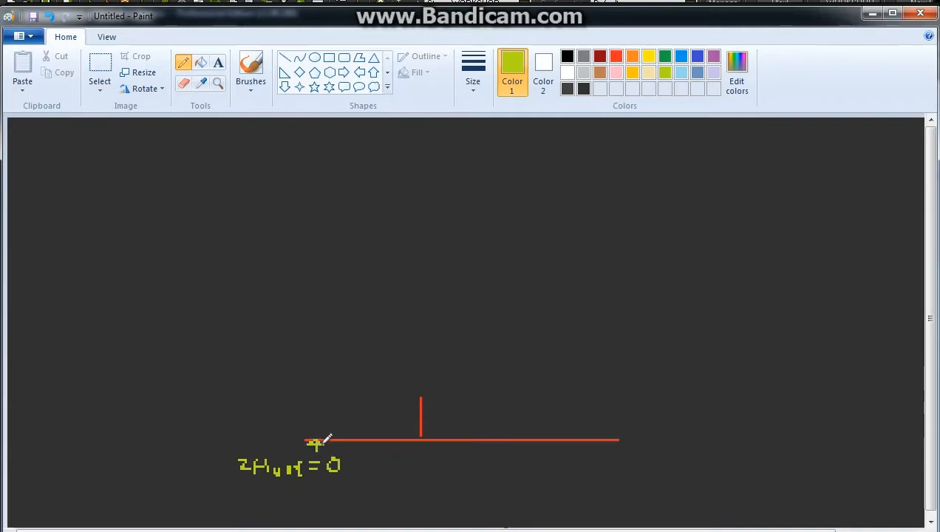
pyautogui.click(600, 56)
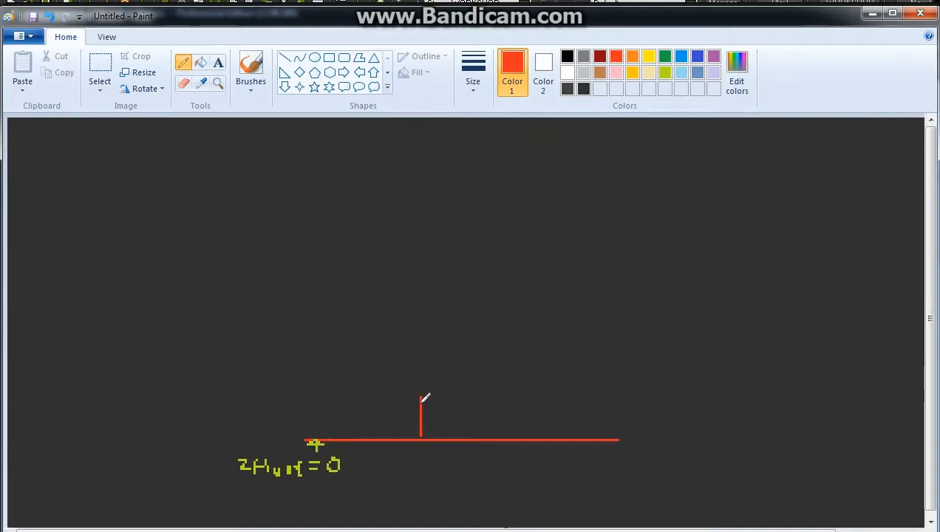
pyautogui.moveTo(421, 437); pyautogui.dragTo(531, 370)
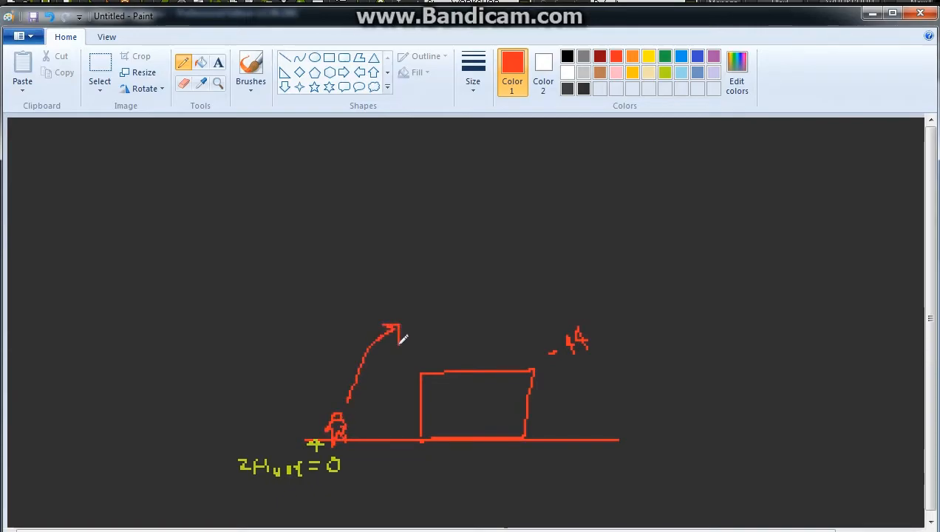
# Sketch the landed player atop the arc with a −50 height label, then return to GameMaker.
pyautogui.moveTo(402, 337); pyautogui.dragTo(431, 311)
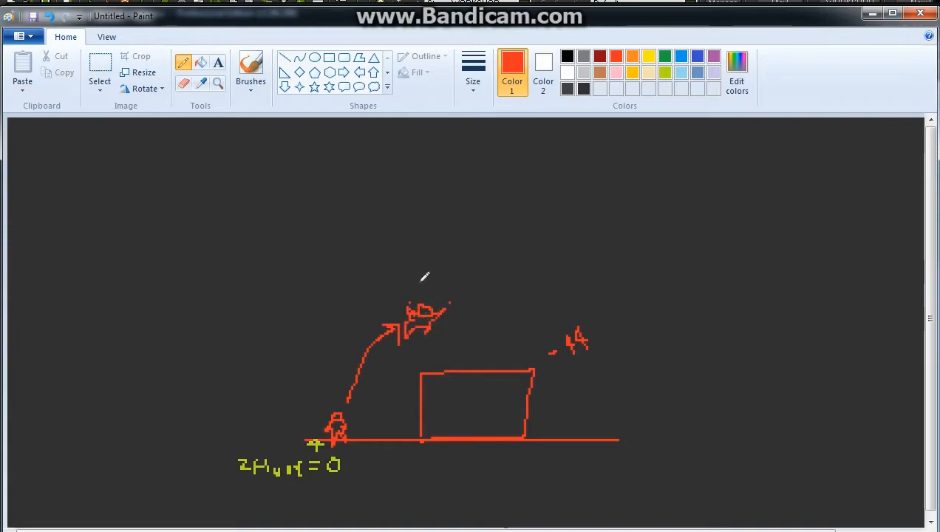
pyautogui.moveTo(422, 333)
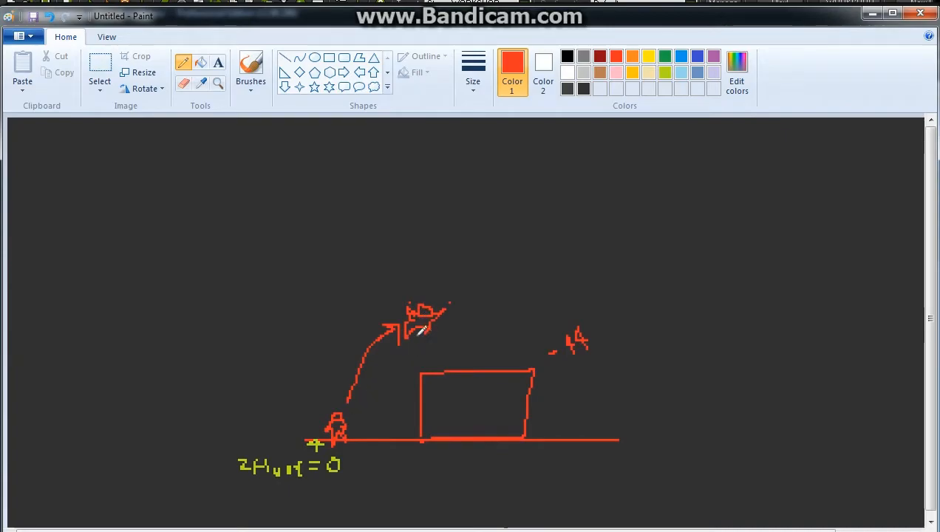
pyautogui.moveTo(443, 269); pyautogui.dragTo(488, 254)
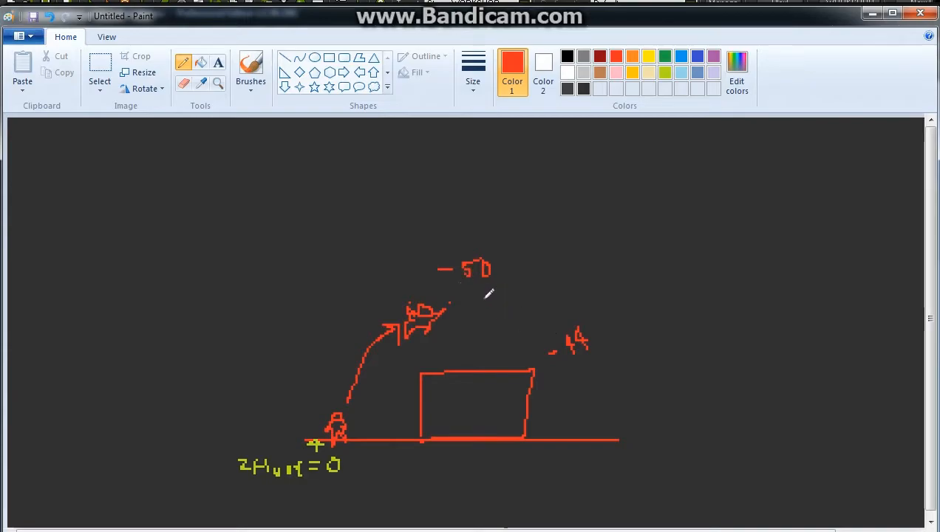
pyautogui.moveTo(464, 283)
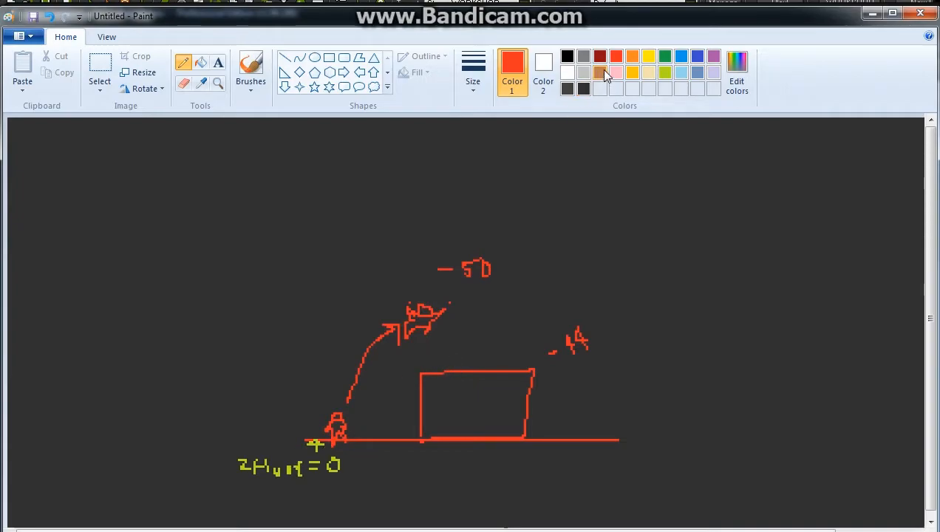
pyautogui.click(599, 71)
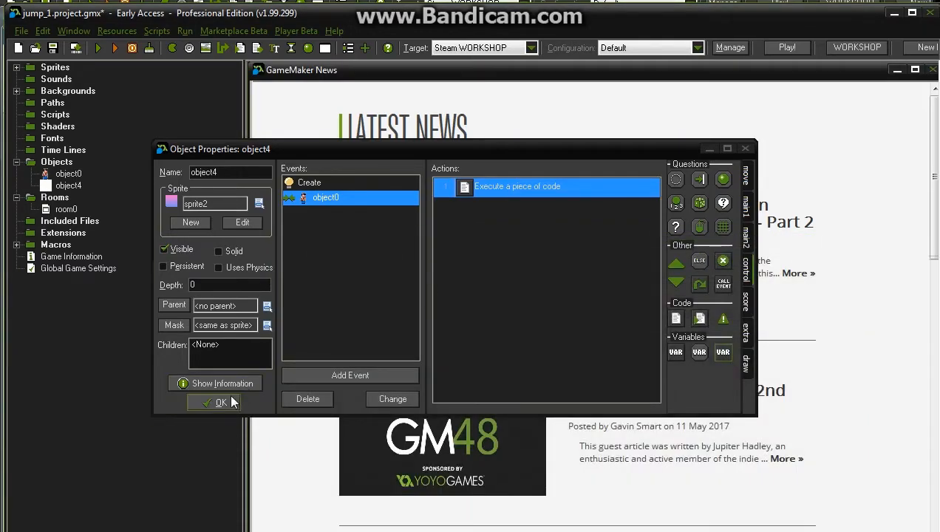
# Confirm object4's properties with OK and open room0 from the Rooms folder.
pyautogui.click(216, 402)
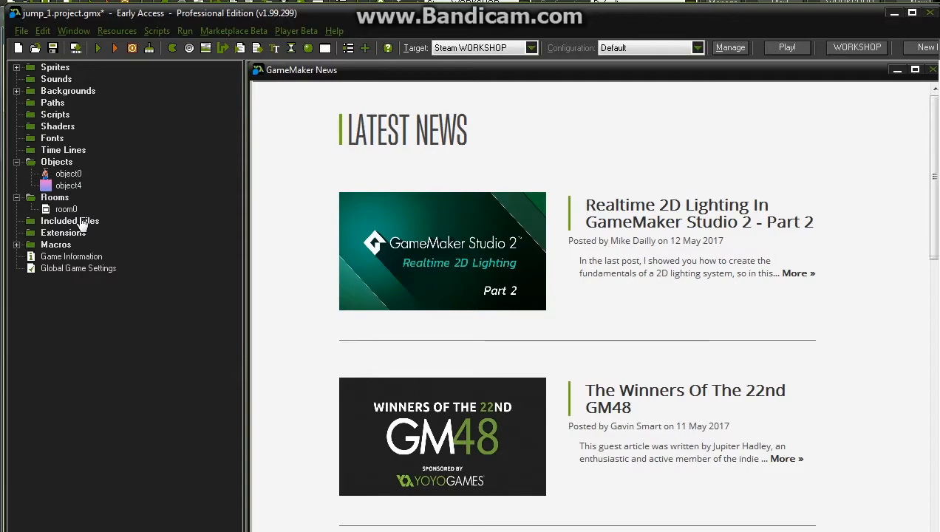
pyautogui.doubleClick(65, 209)
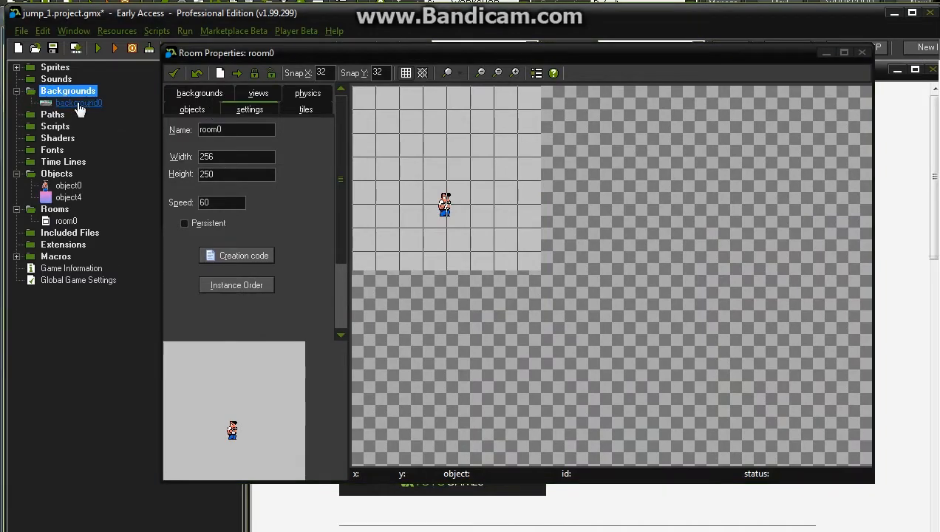
# Create background0 with the street scene and assign it as room0's tiled background.
pyautogui.doubleClick(78, 104)
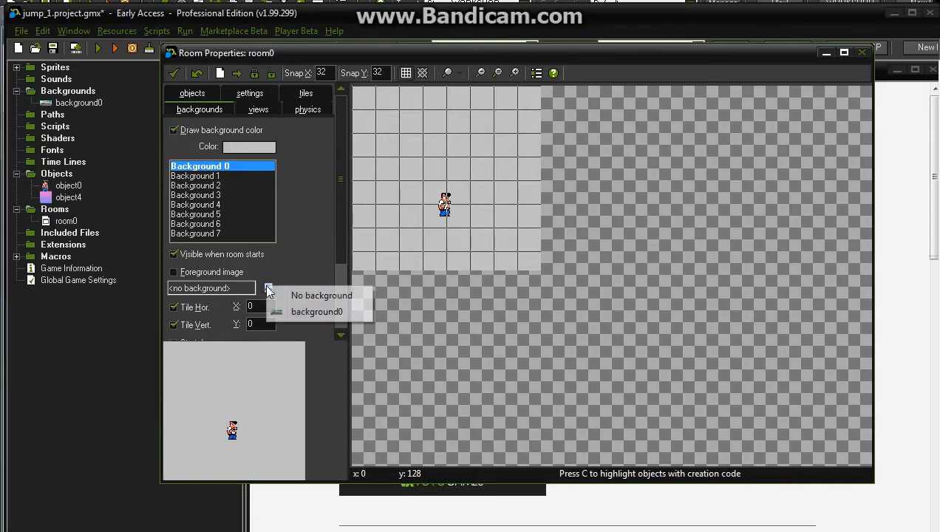
pyautogui.click(316, 310)
pyautogui.write('-44')
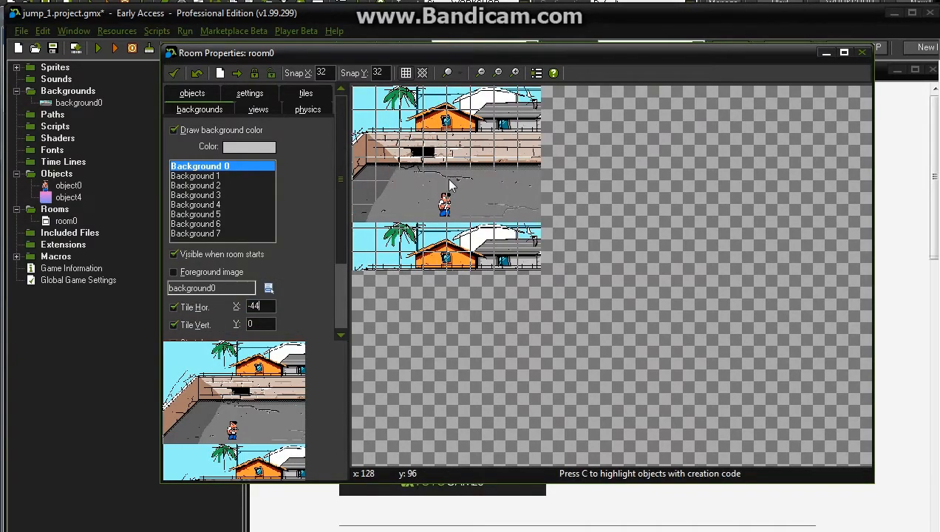
pyautogui.click(257, 109)
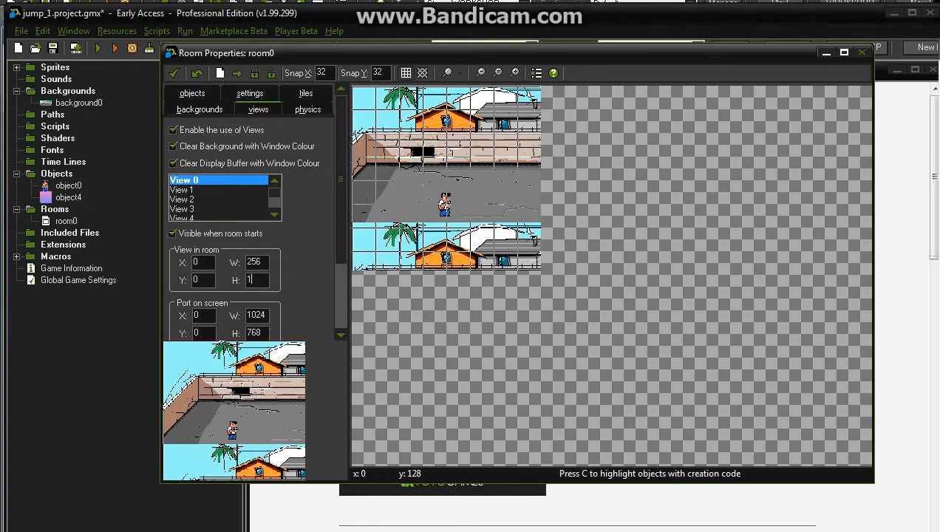
# Set View 0's height to 196 so it covers 256 by 196.
pyautogui.write('196')
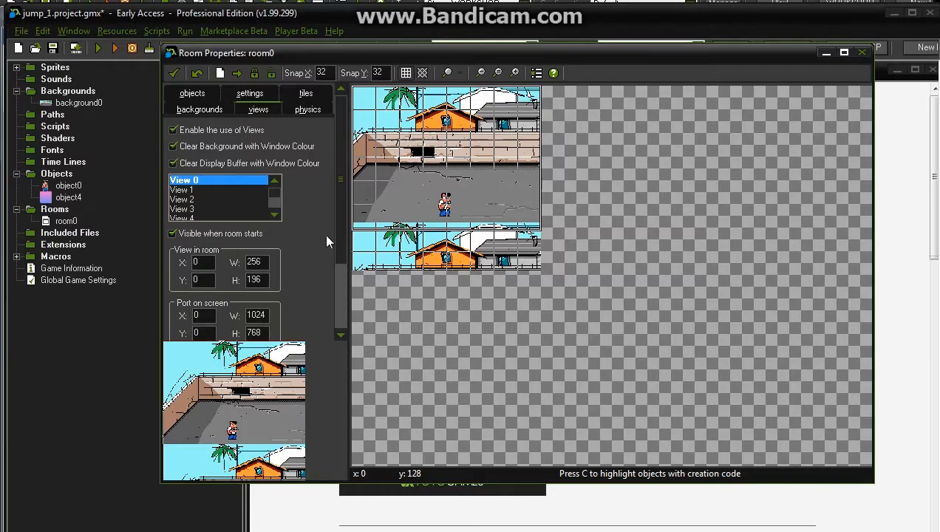
pyautogui.moveTo(313, 214)
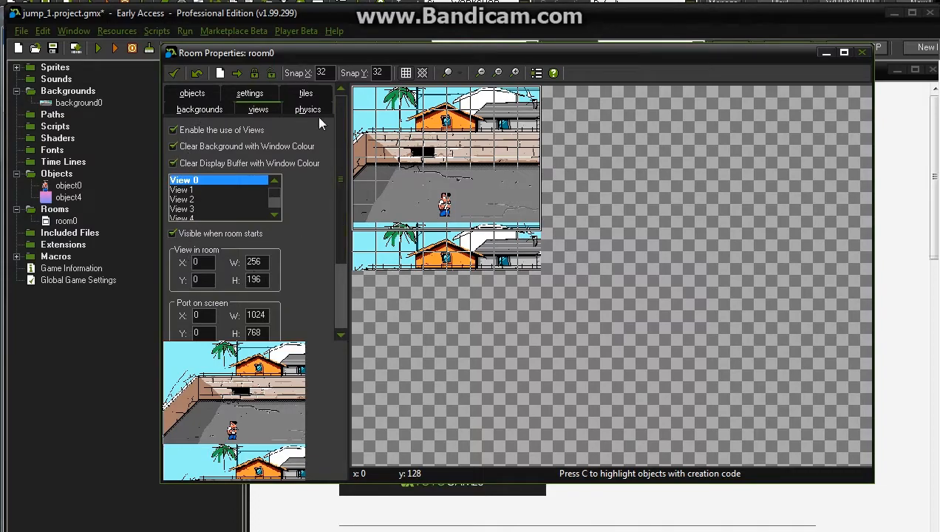
pyautogui.click(192, 91)
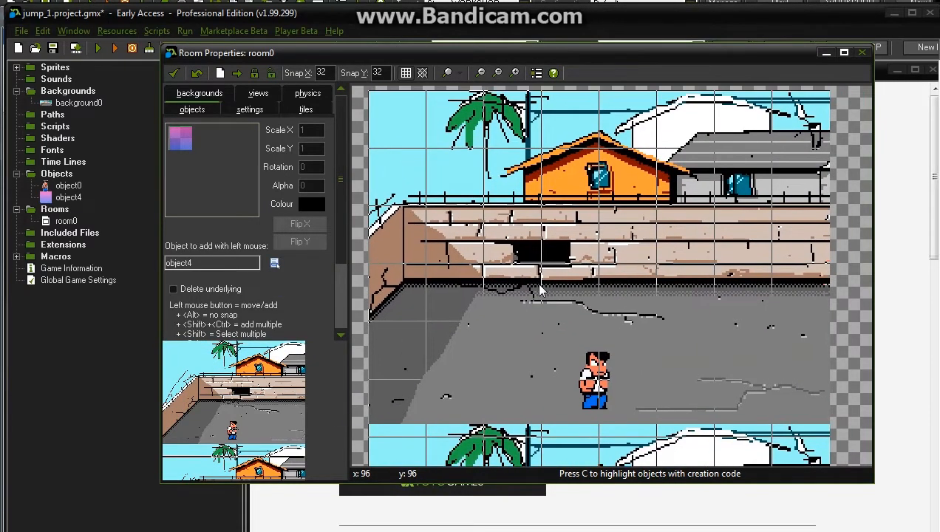
# Place an object4 platform instance at the wall's left end in room0.
pyautogui.click(456, 235)
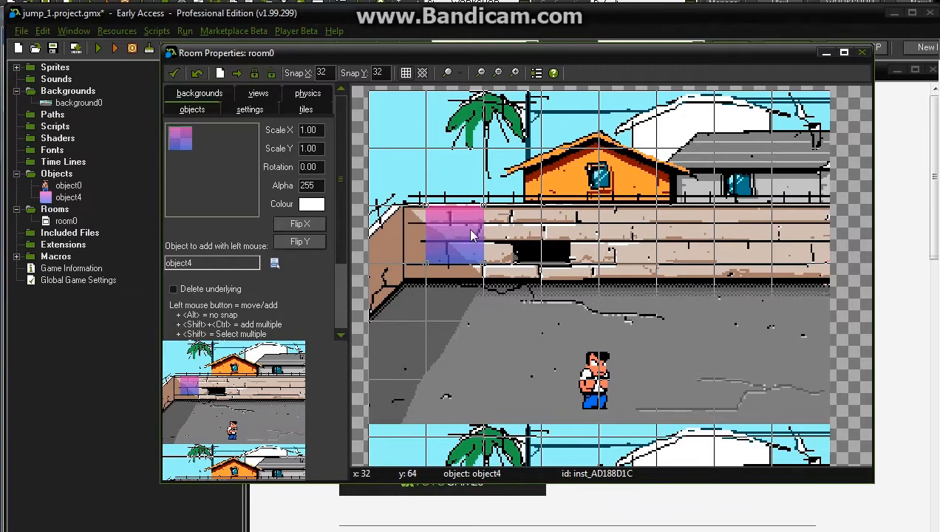
pyautogui.moveTo(461, 236)
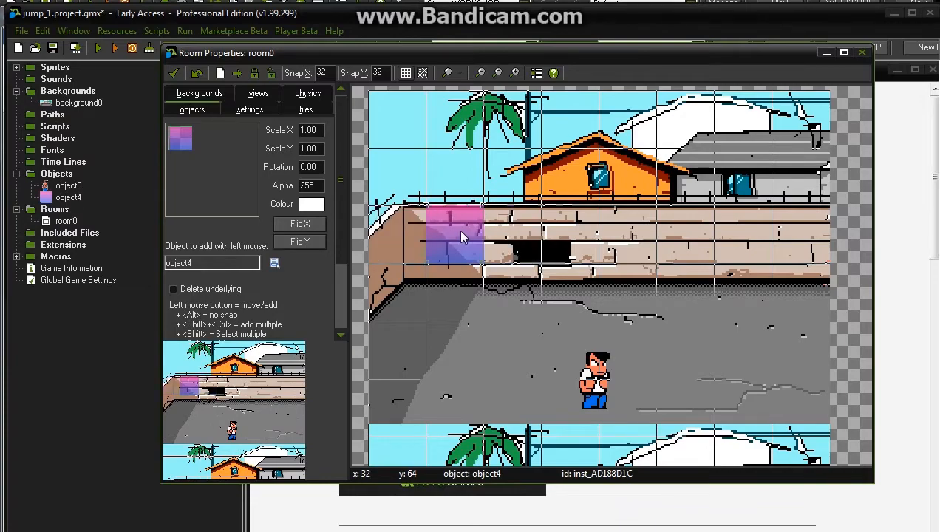
pyautogui.moveTo(455, 233); pyautogui.dragTo(431, 235)
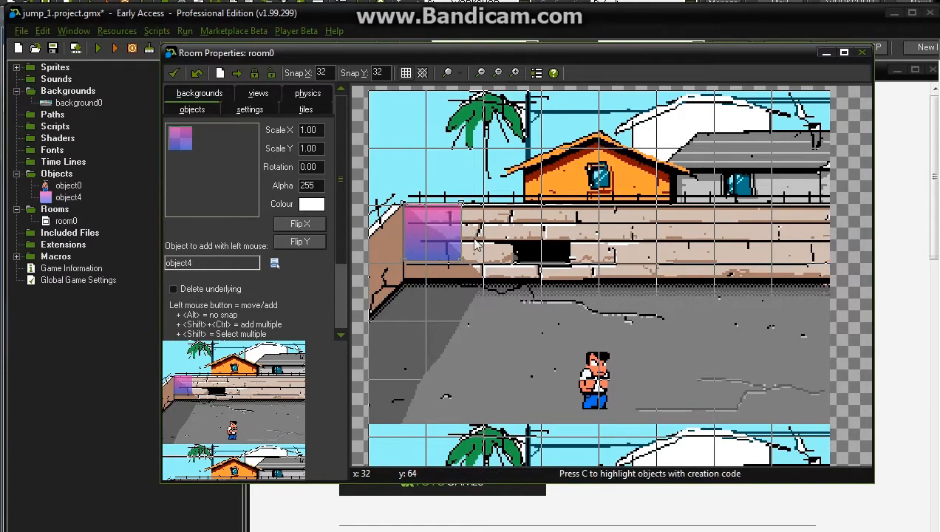
pyautogui.click(435, 235)
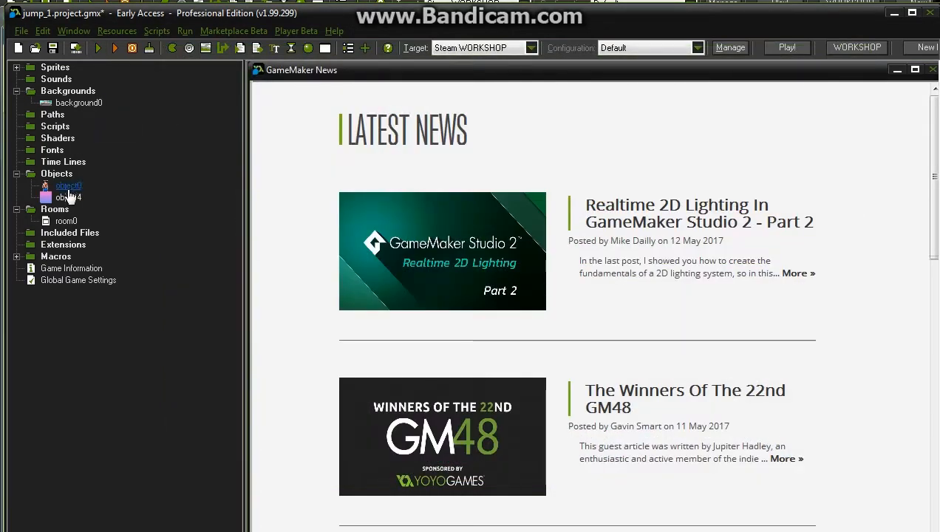
# Open object0 and its Step event's 'Execute a piece of code' action.
pyautogui.doubleClick(68, 185)
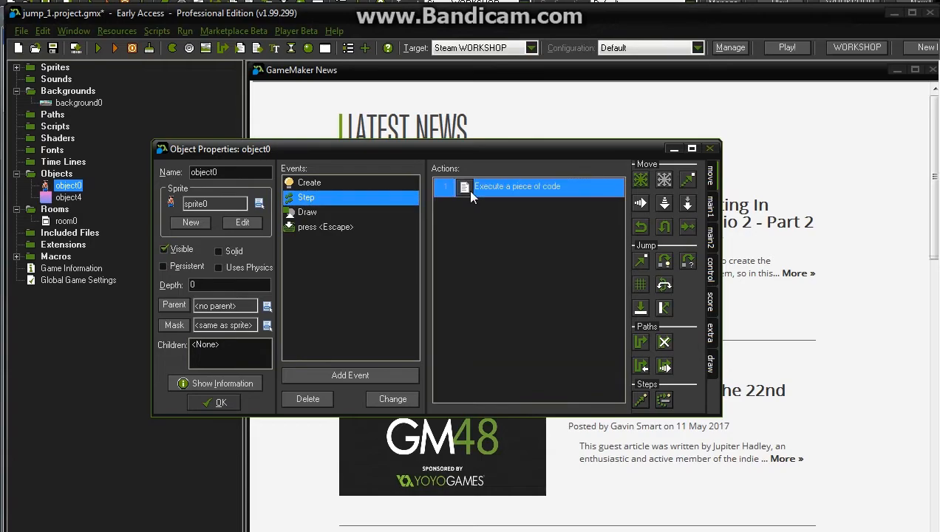
pyautogui.doubleClick(518, 186)
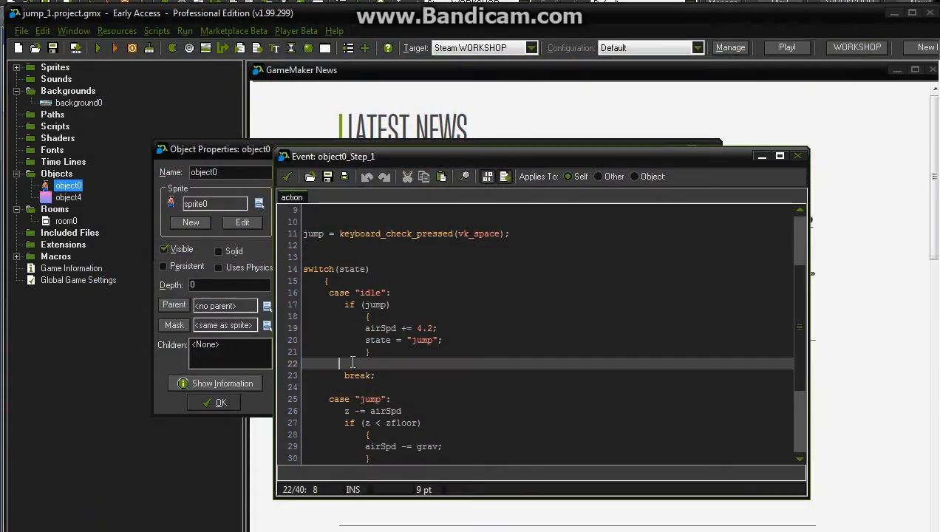
# Write the idle-case condition: not place_meeting with object4 and zfloor != 0.
pyautogui.write('if')
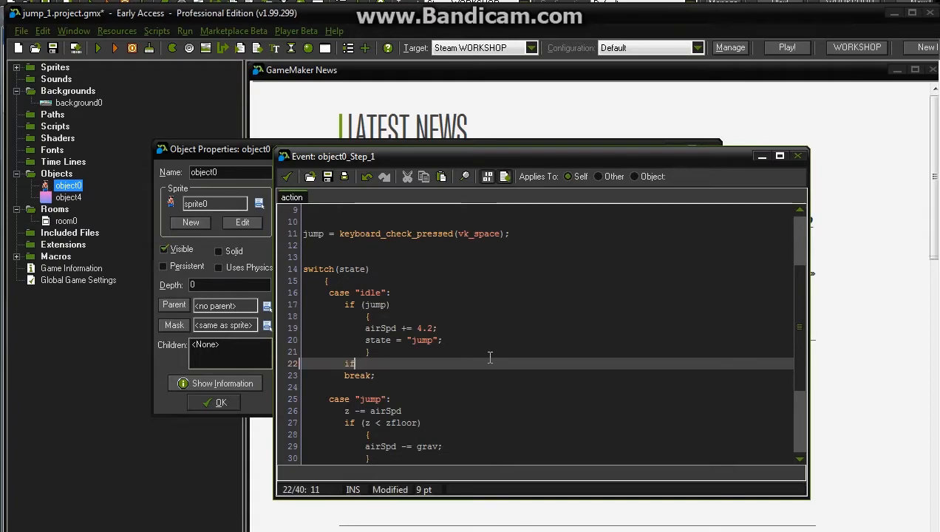
pyautogui.write('!(f')
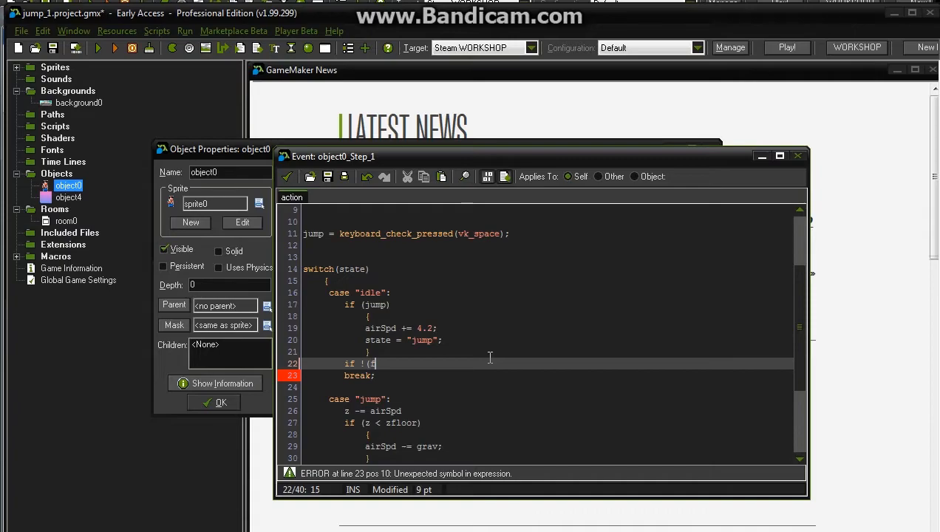
pyautogui.write('place_meeting(x,y,obj')
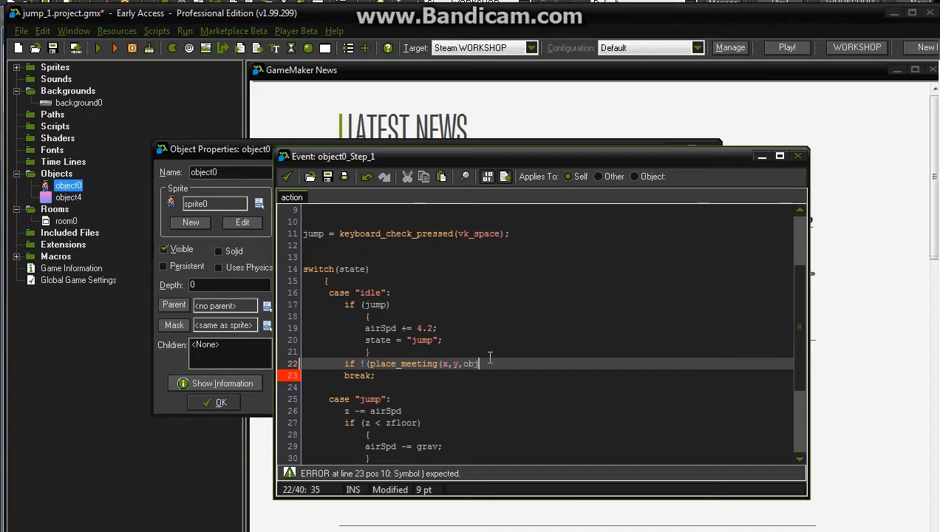
pyautogui.write('ect')
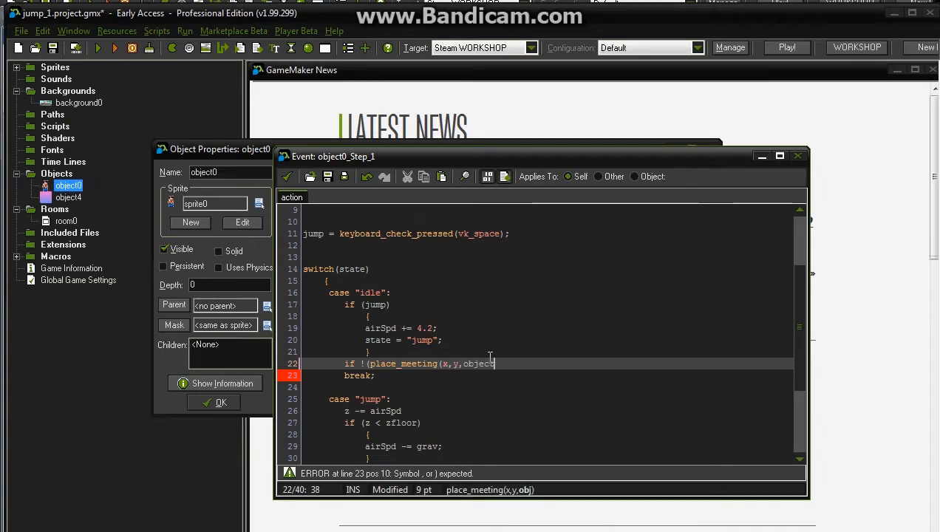
pyautogui.write('4))')
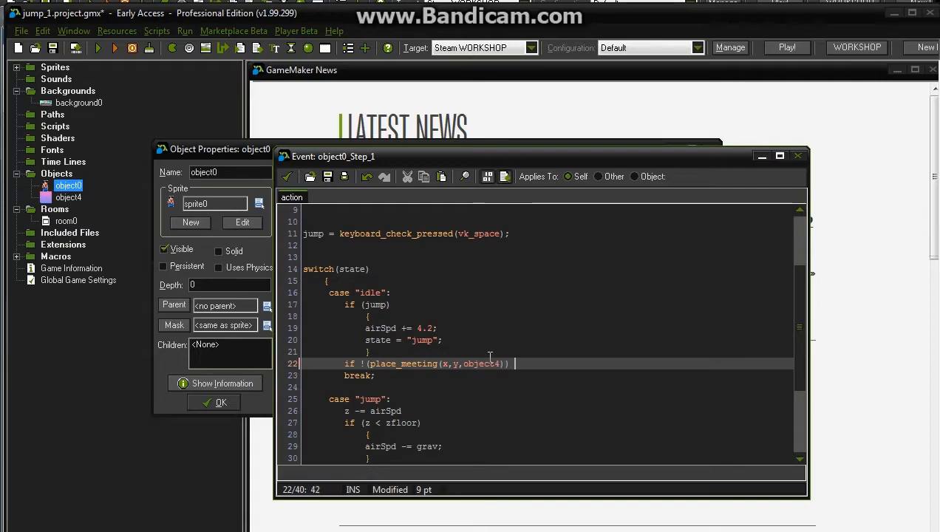
pyautogui.write('&&')
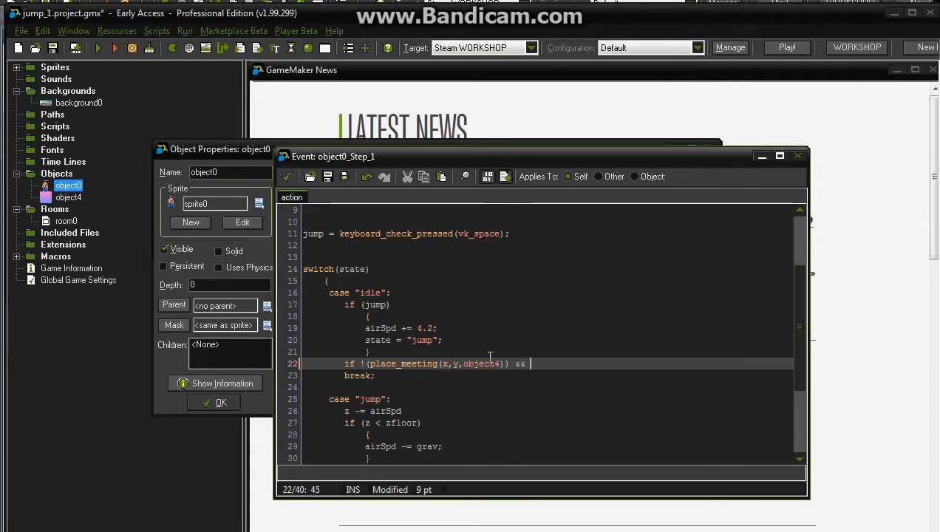
pyautogui.write('zfloor')
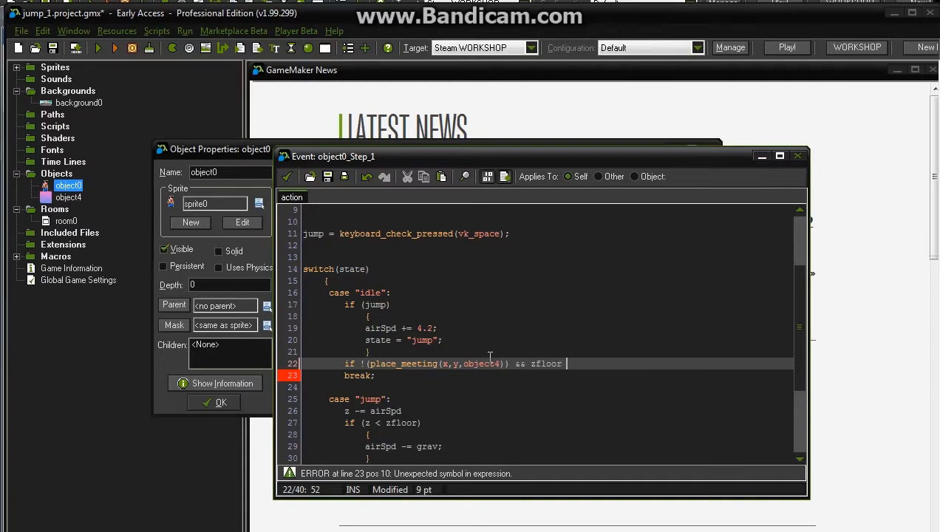
pyautogui.write('!=')
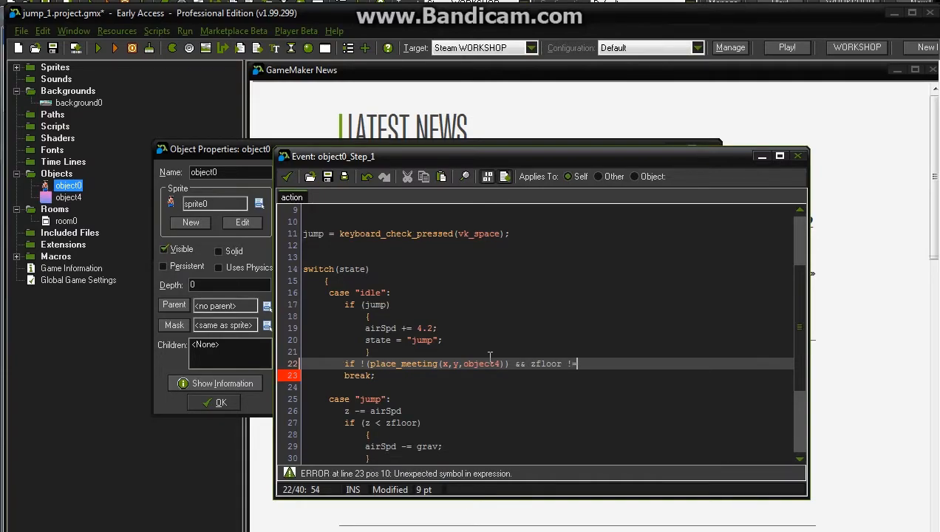
pyautogui.write('0')
pyautogui.write('z')
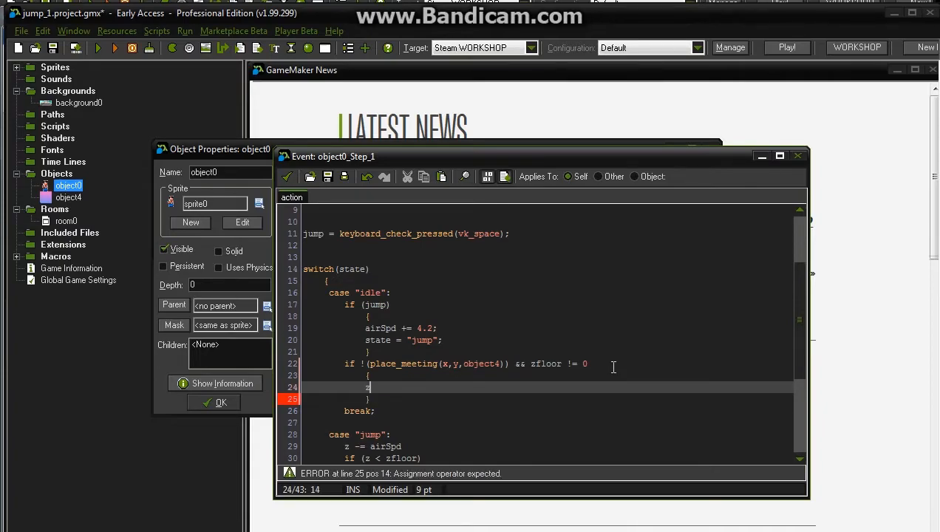
# Inside it set state to "jump" and zfloor = 0, then run the game to test.
pyautogui.write('state = "jump')
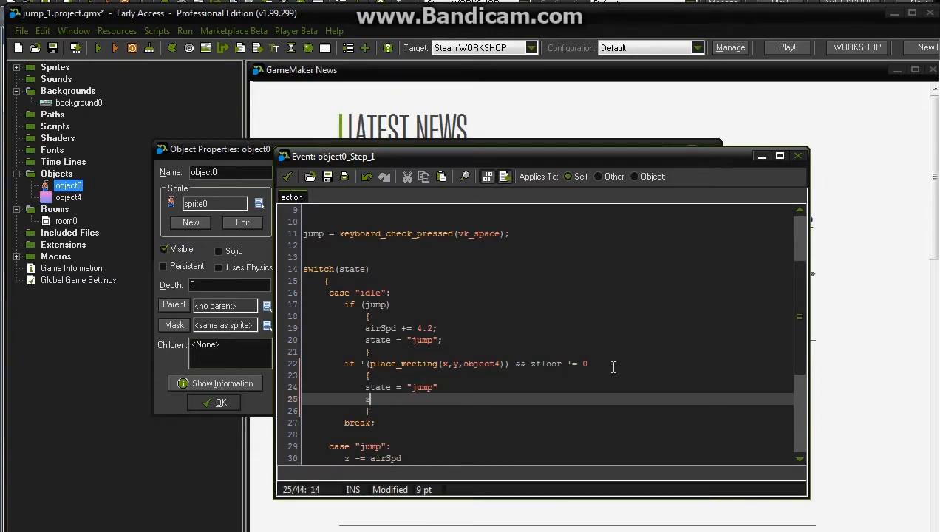
pyautogui.write('zfloor = 0')
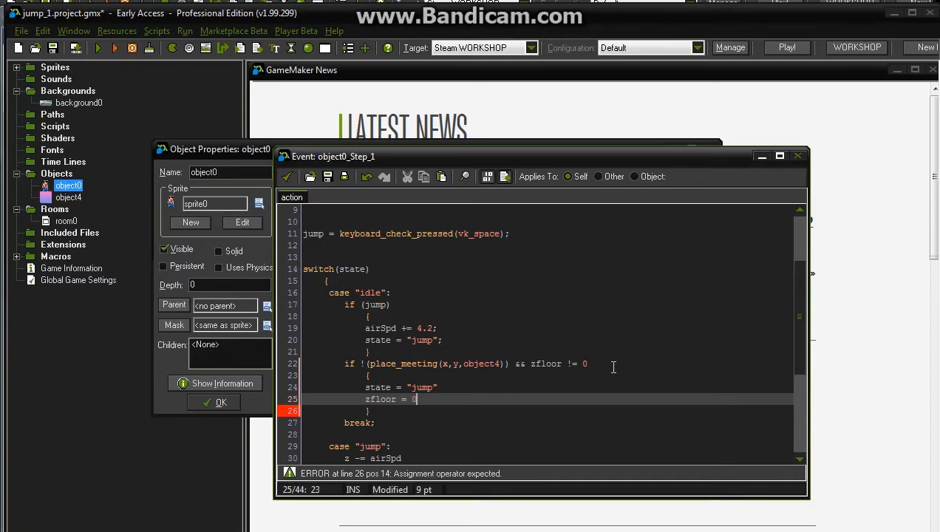
pyautogui.write(';')
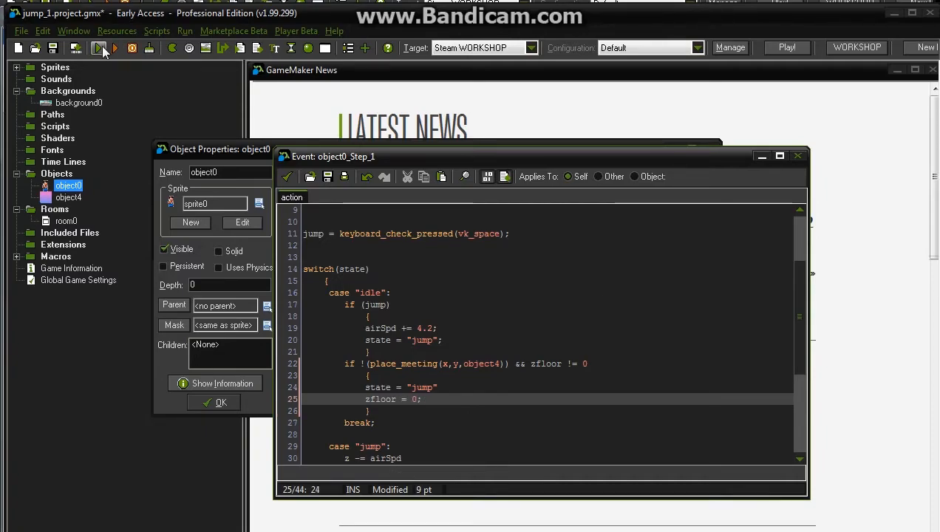
pyautogui.click(97, 47)
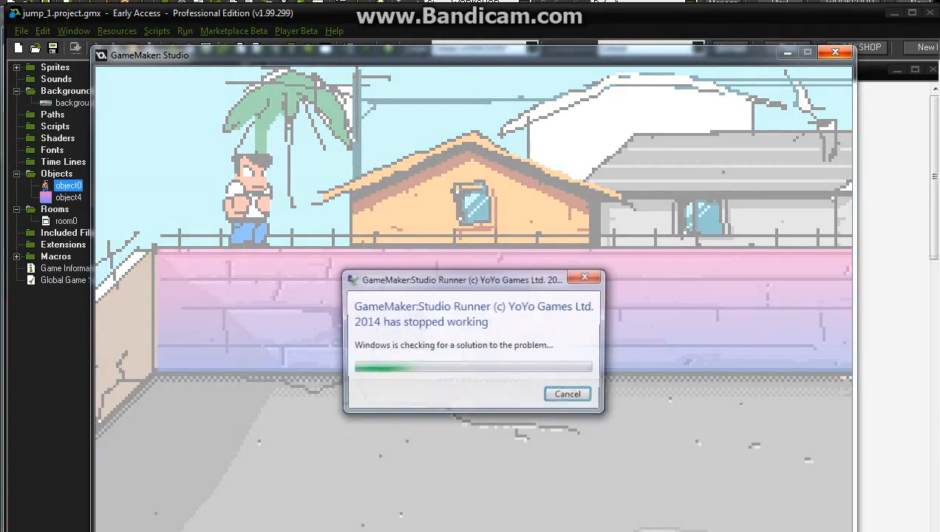
pyautogui.click(567, 393)
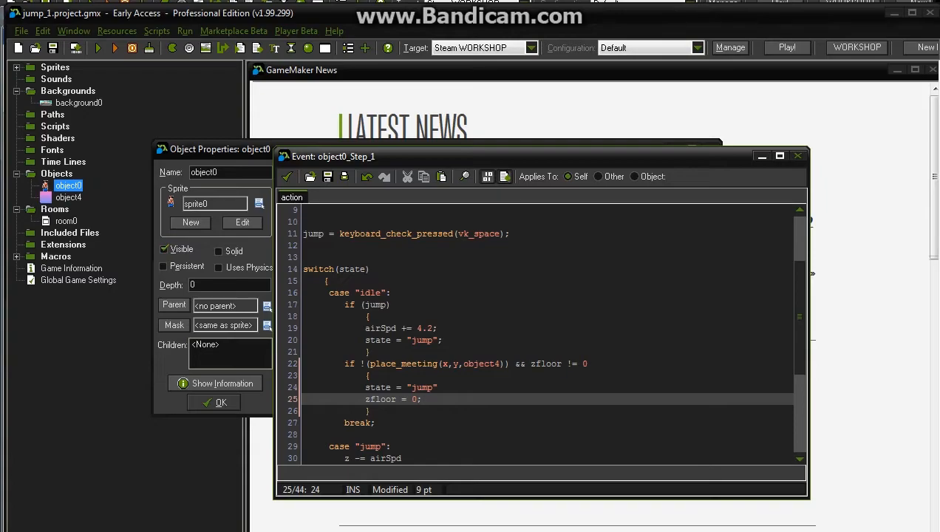
# Refocus the Step code and scroll to the WASD key checks at line 1.
pyautogui.click(421, 399)
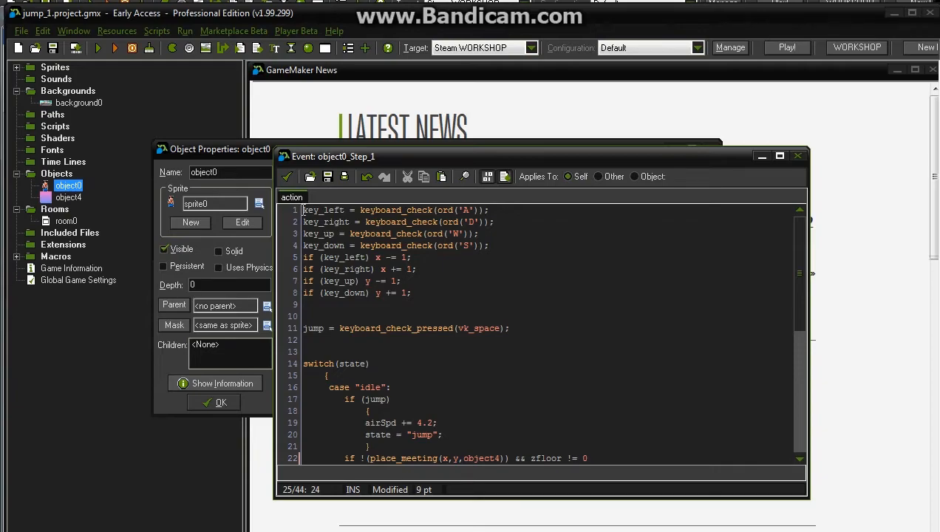
pyautogui.click(116, 47)
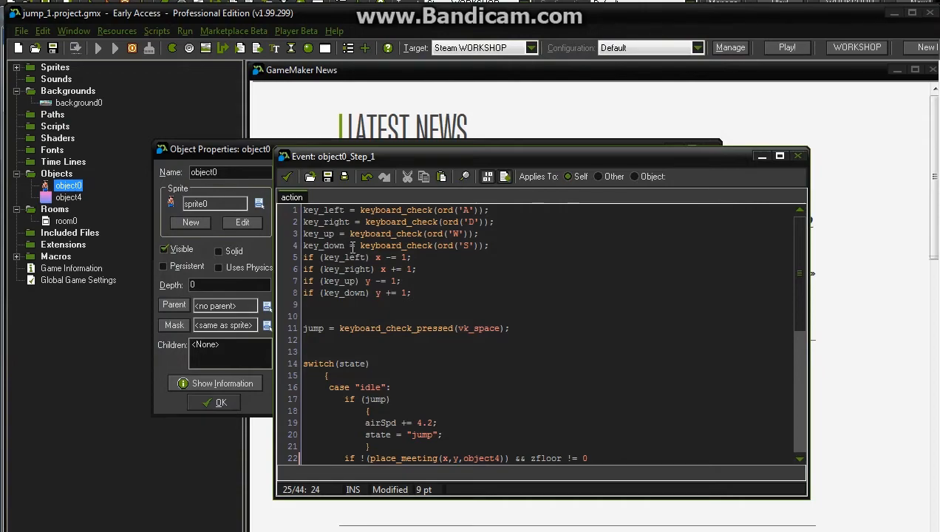
pyautogui.click(787, 48)
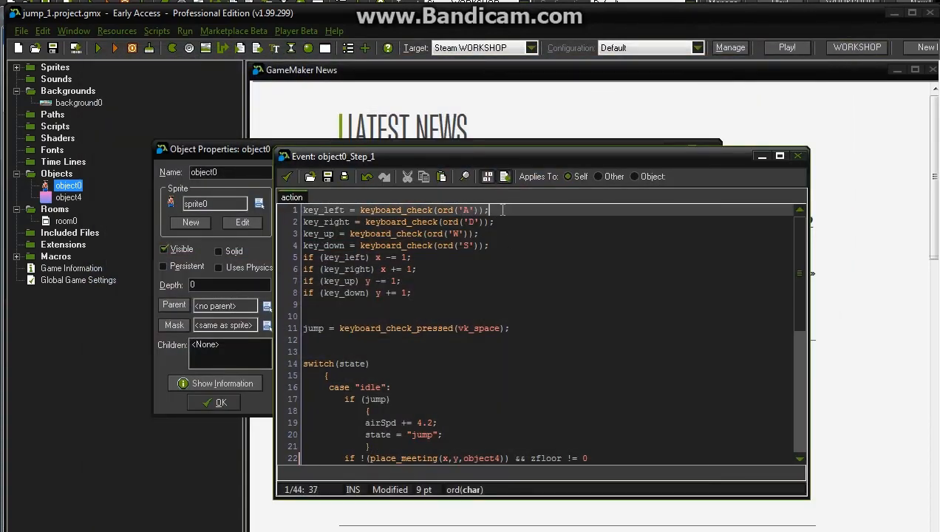
pyautogui.write('vk_lef')
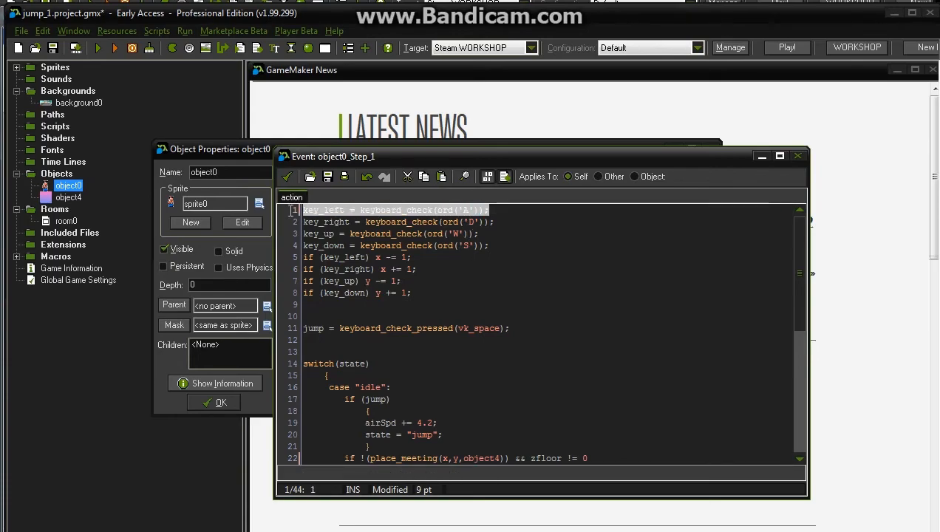
pyautogui.click(328, 222)
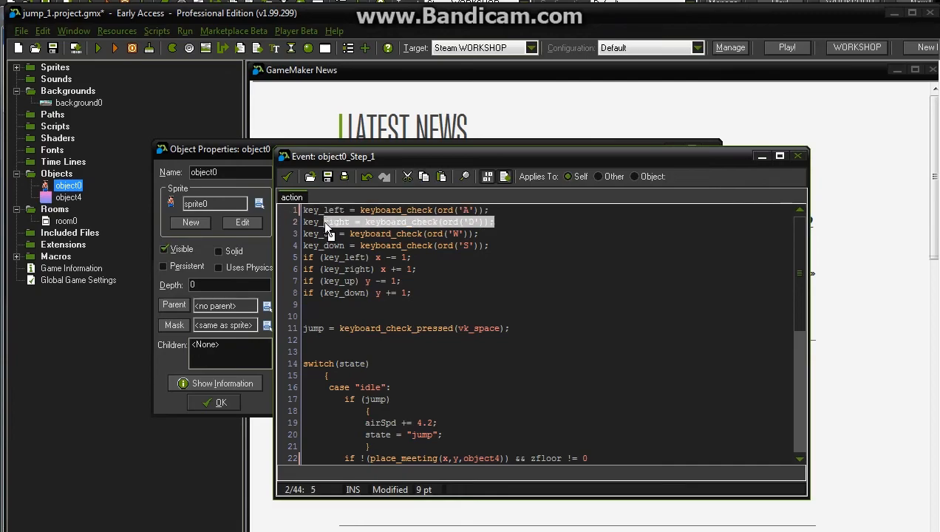
pyautogui.click(390, 233)
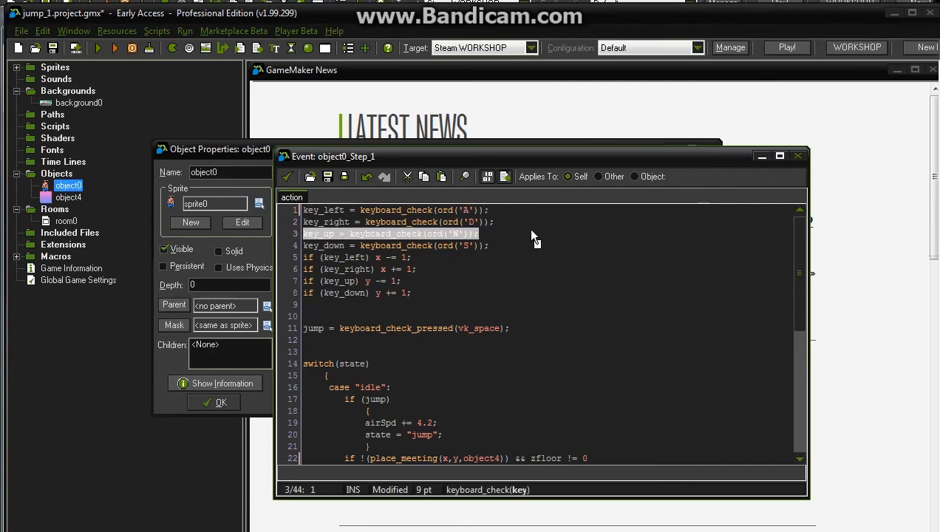